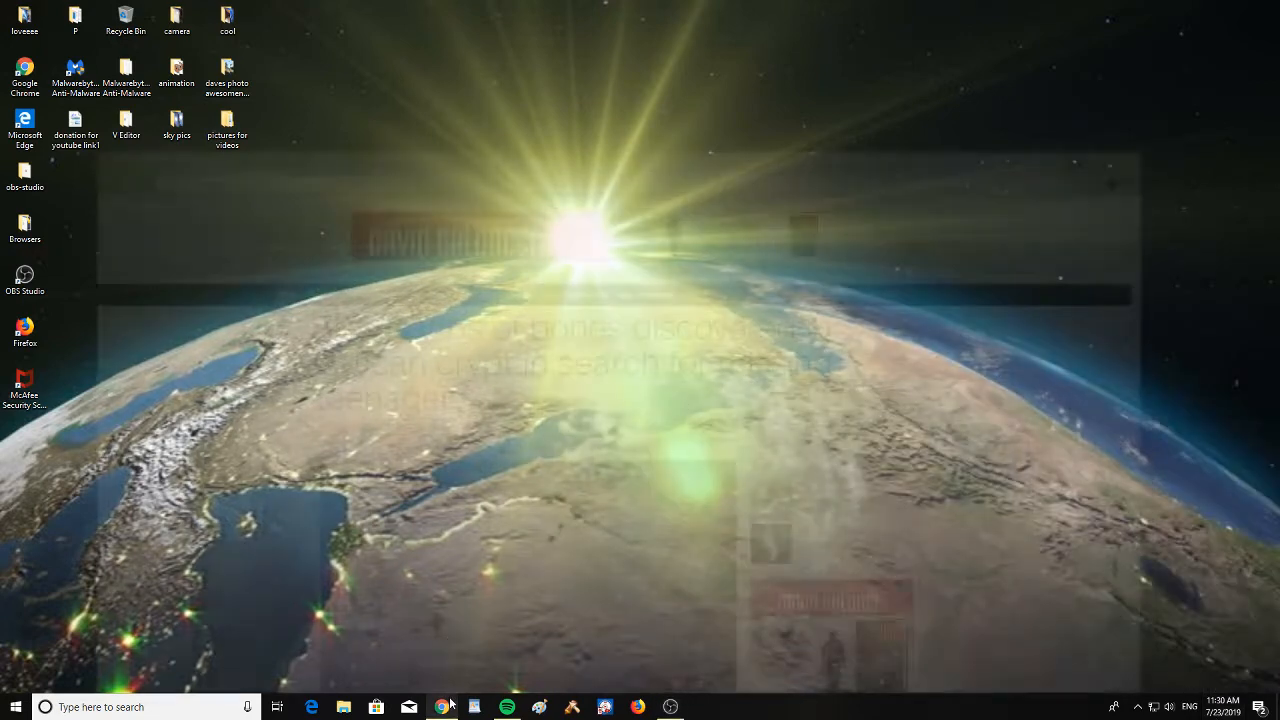
Bring the Chrome window with the CNN Vatican bones article to the front
click(440, 708)
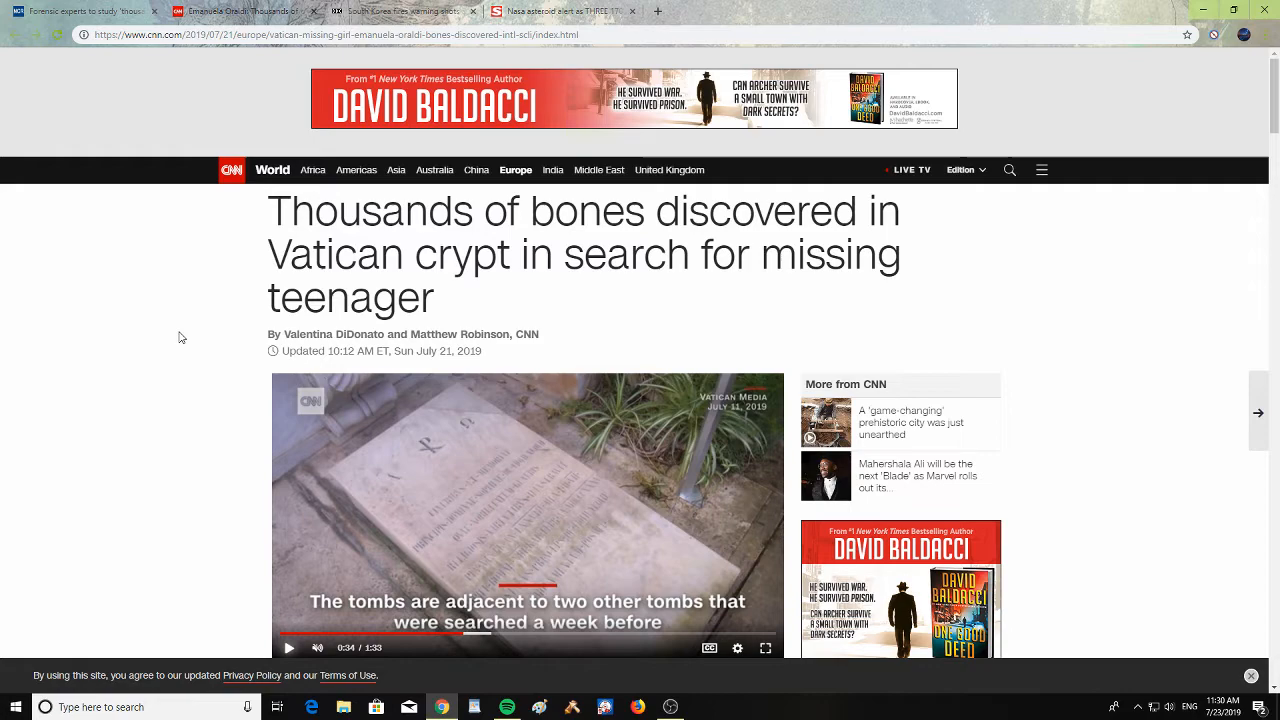
Scroll down the article past the video and Orlandi photo to the Teutonic Cemetery tip
scroll(down, 3)
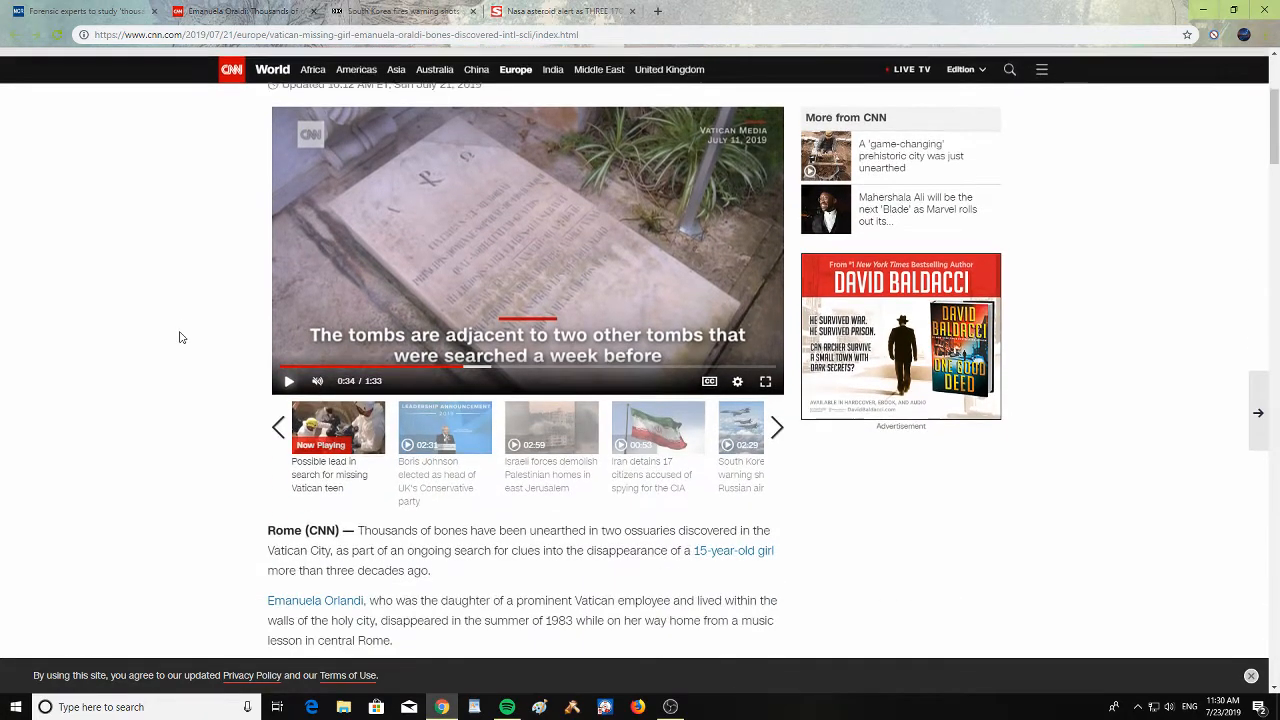
scroll(down, 3)
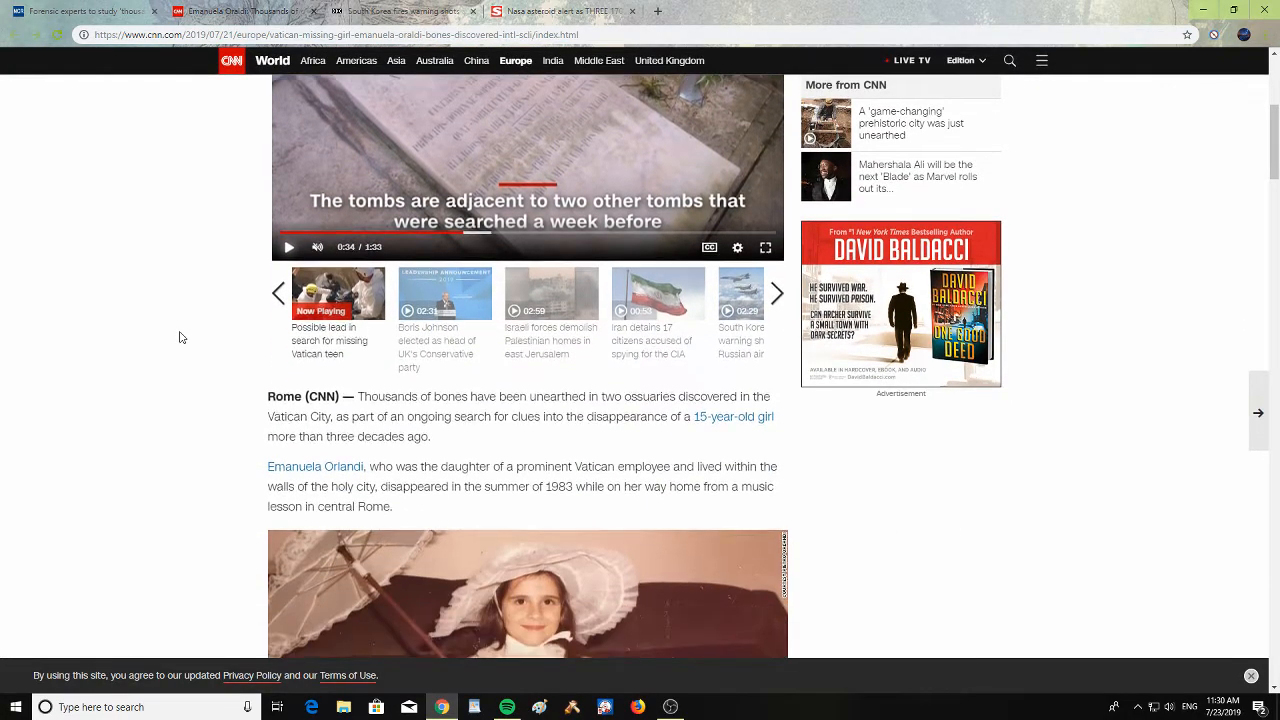
scroll(down, 3)
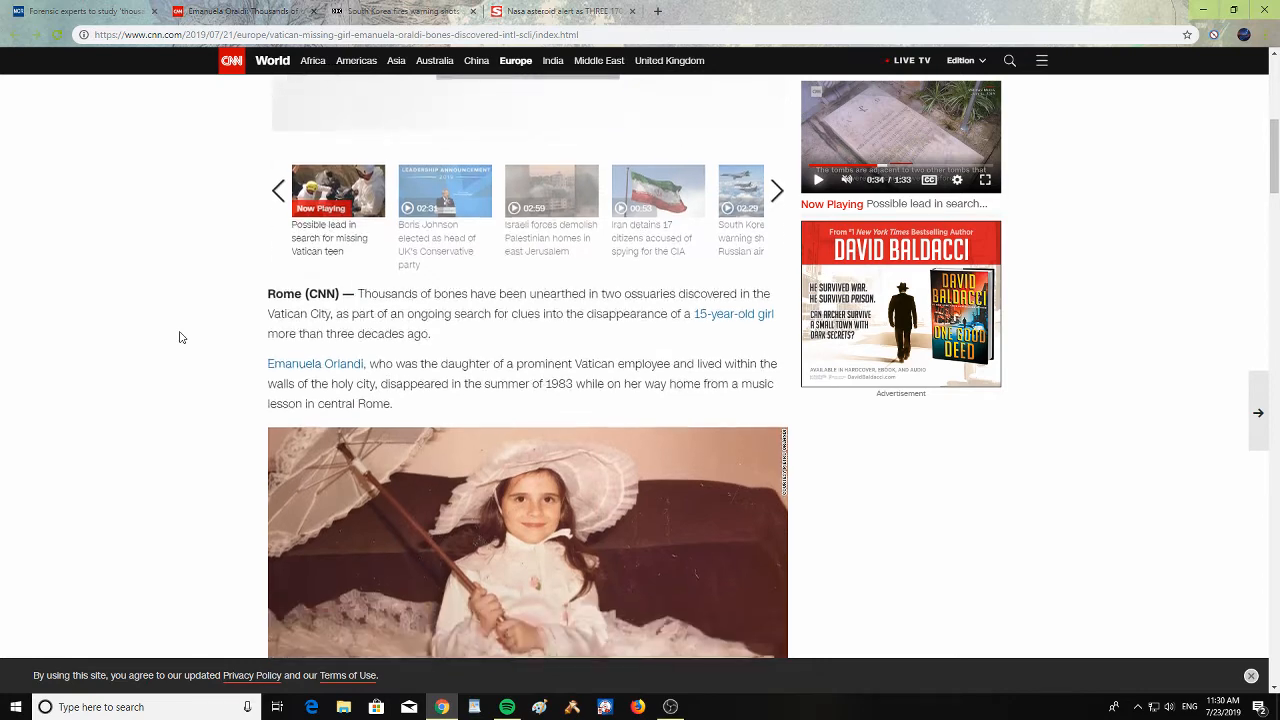
scroll(down, 3)
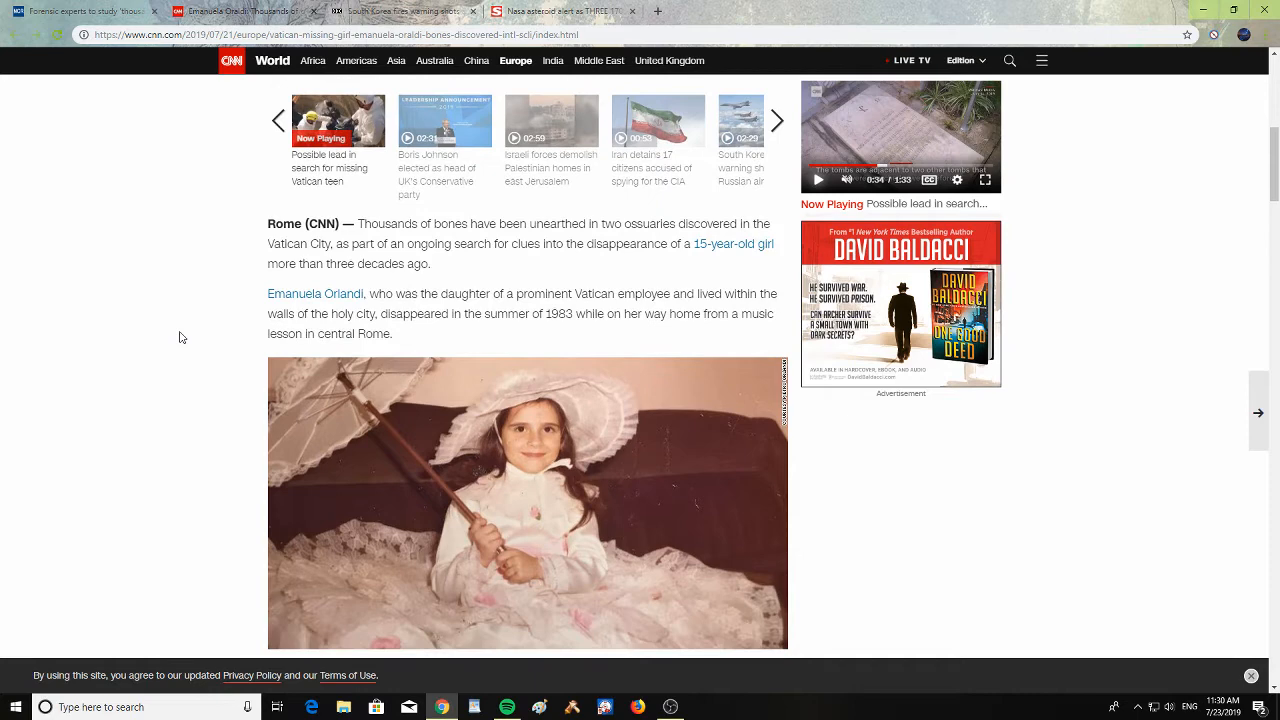
scroll(down, 3)
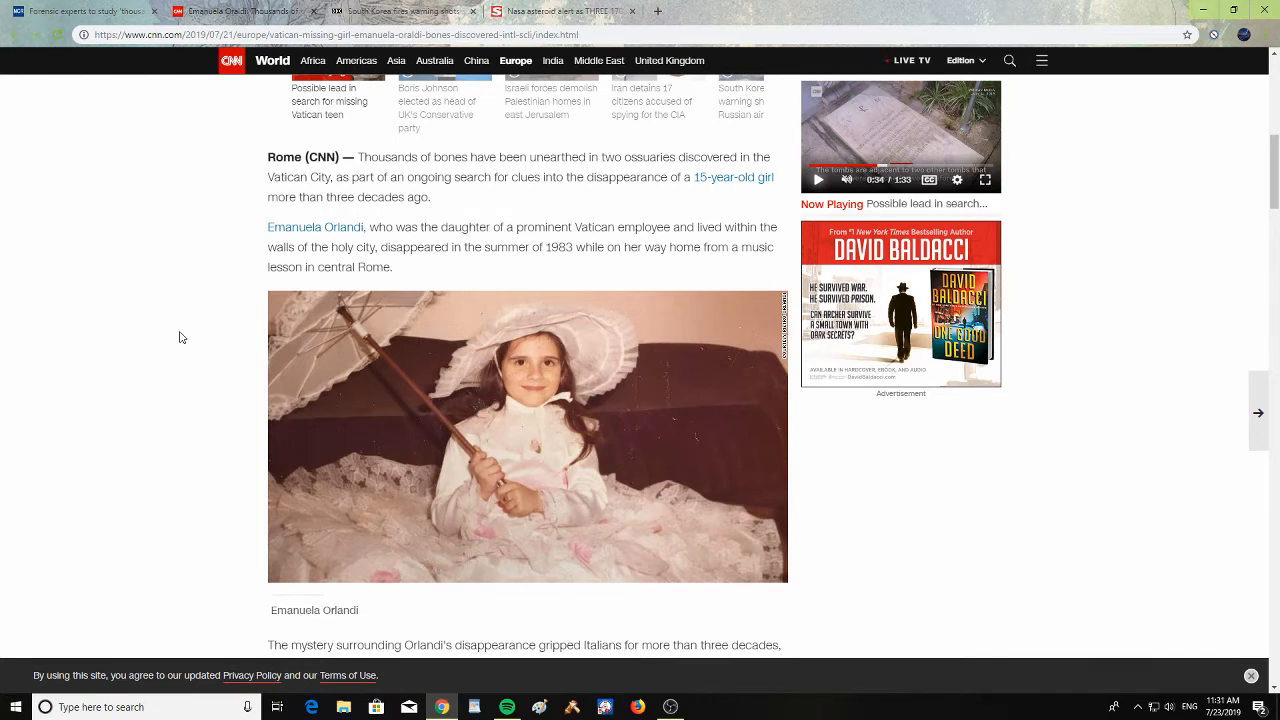
scroll(down, 3)
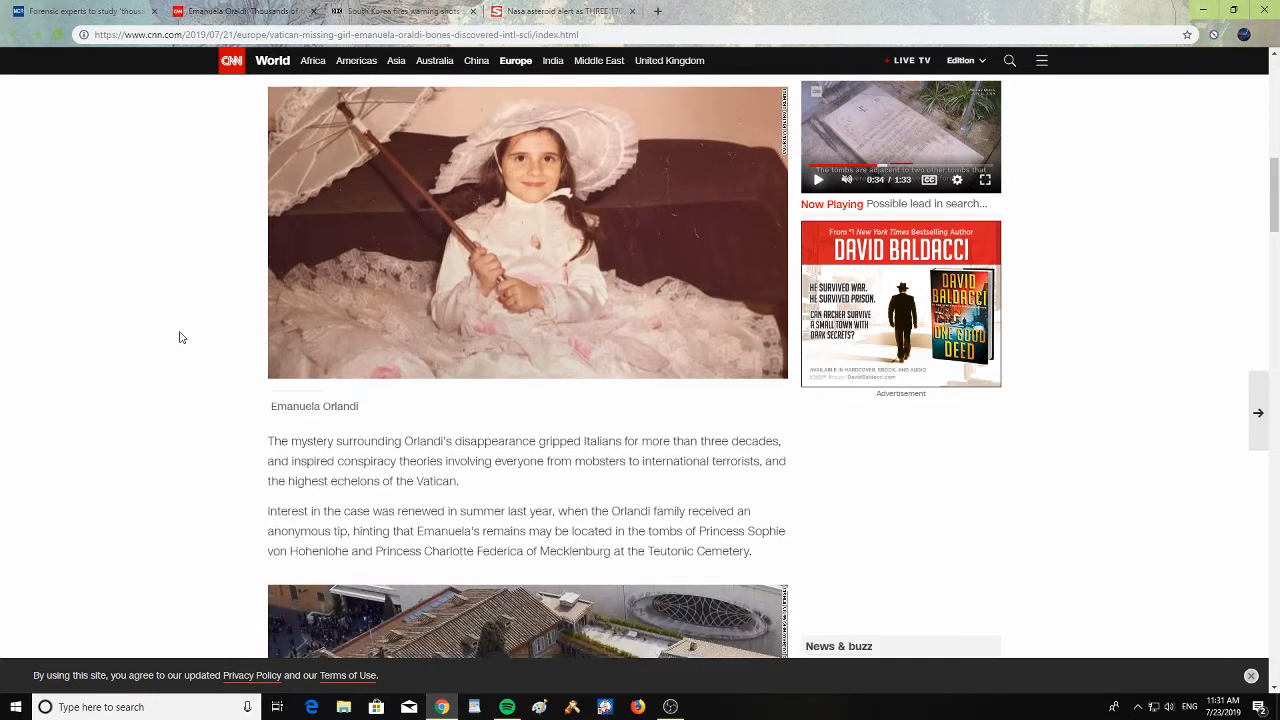
scroll(down, 3)
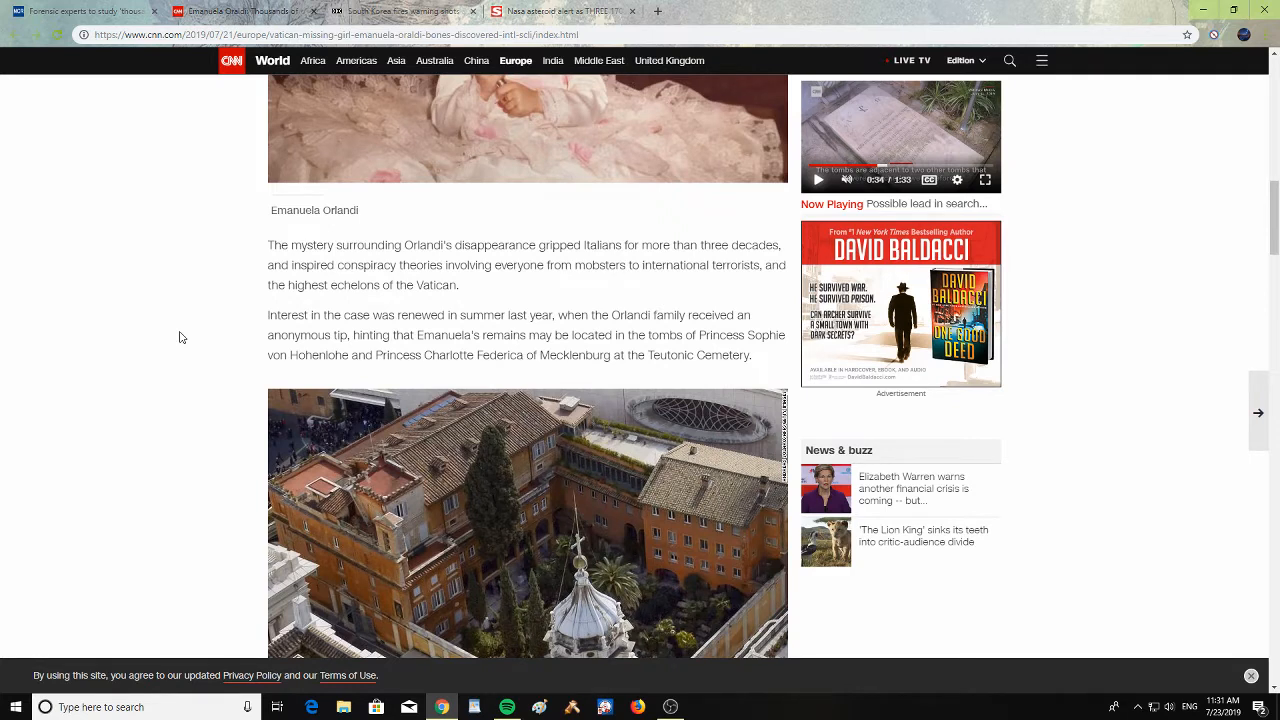
Scroll on through the ossuary discovery to the photo of Pope John Paul II with the Orlandi family
scroll(down, 3)
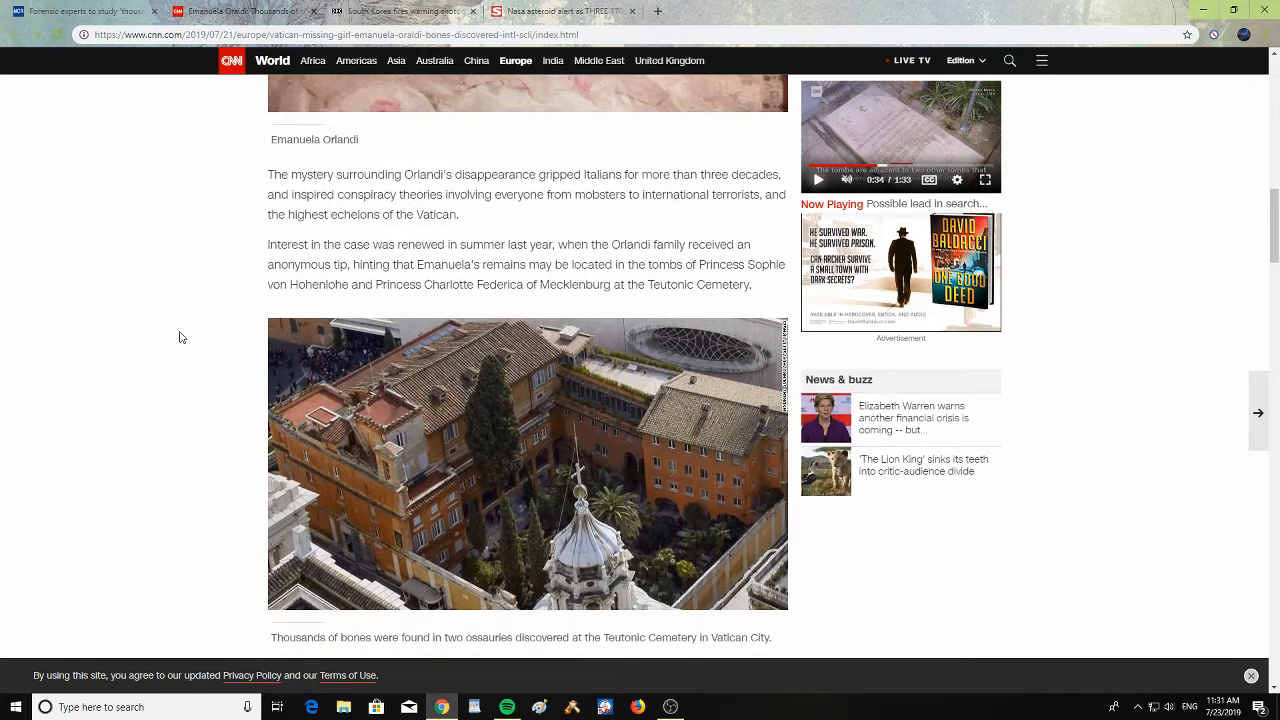
scroll(down, 3)
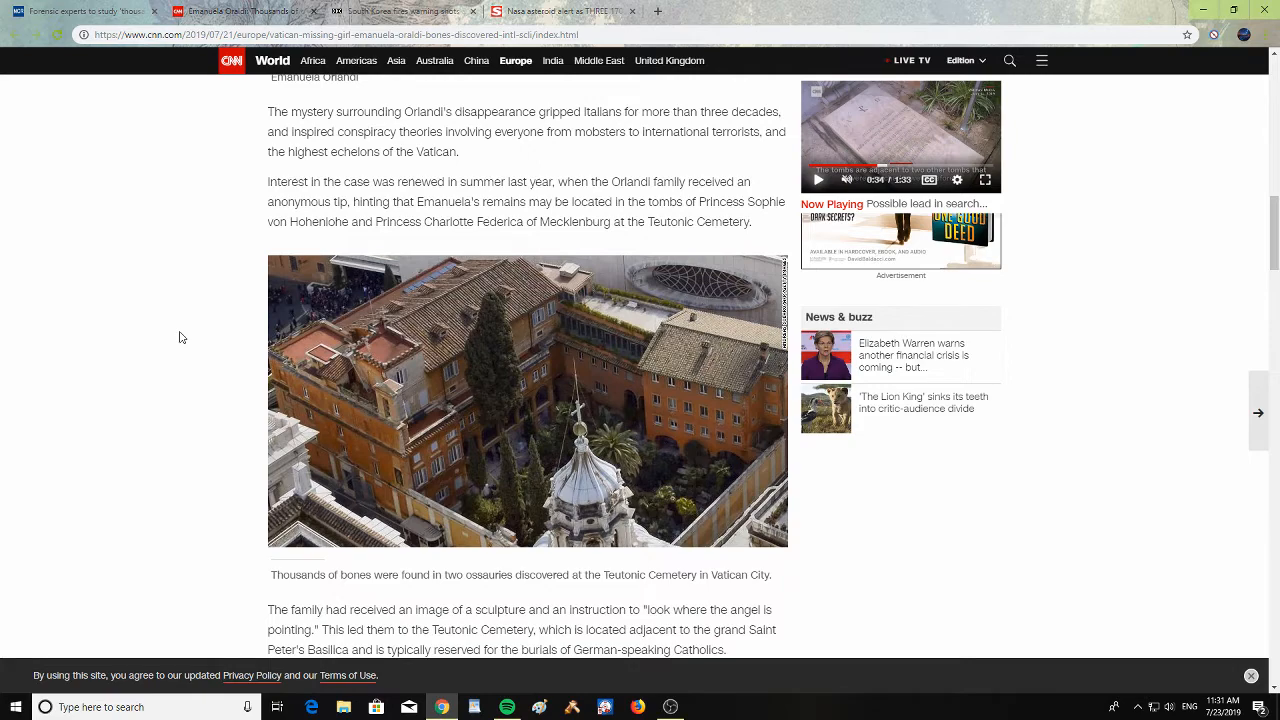
scroll(down, 3)
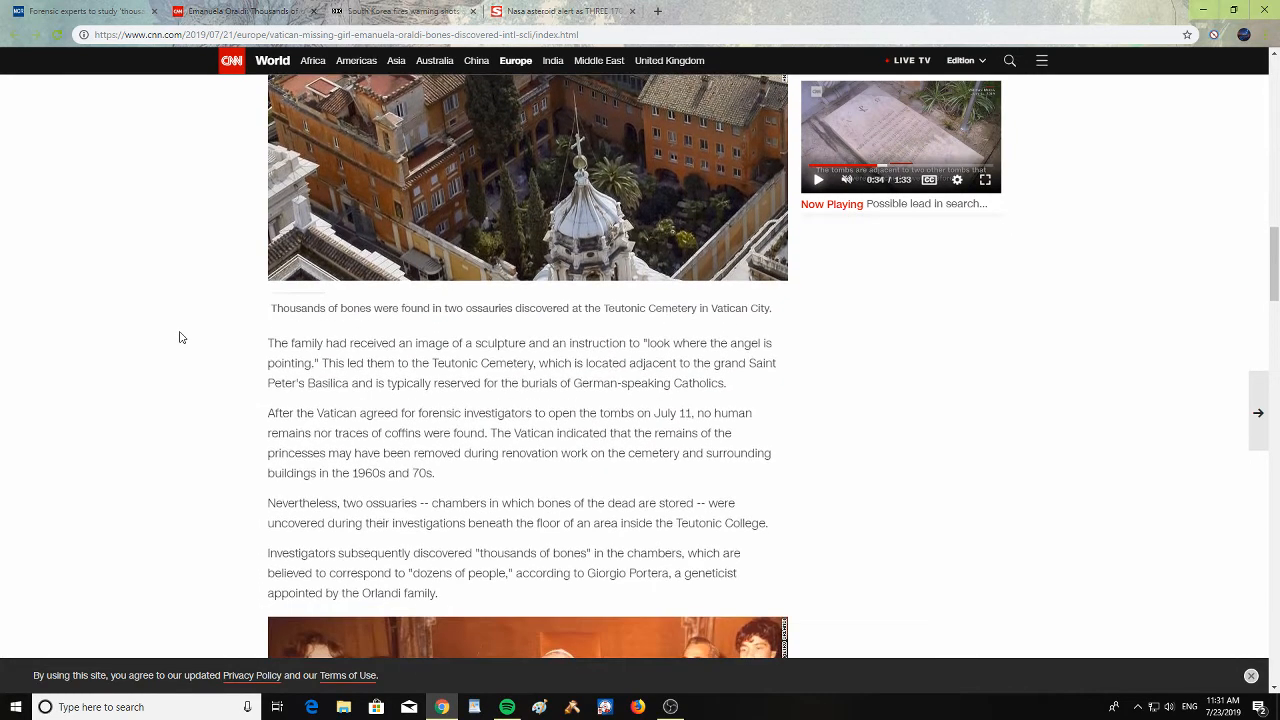
scroll(down, 3)
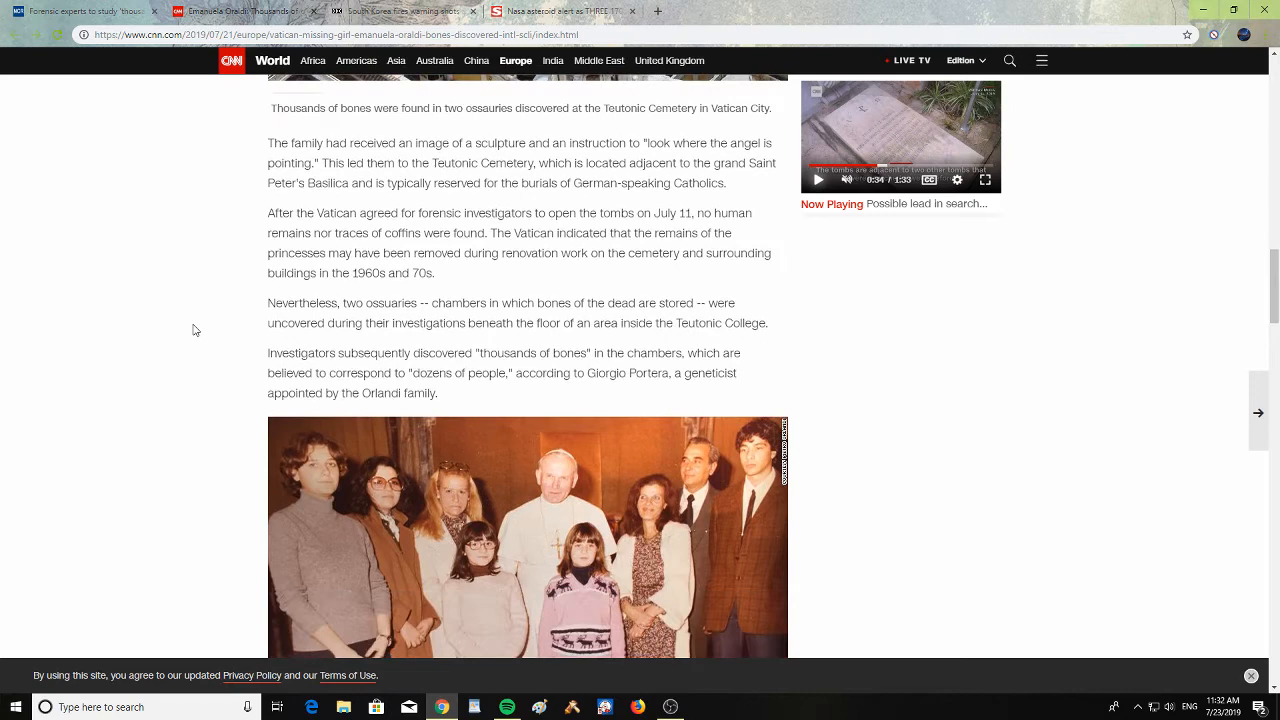
scroll(down, 3)
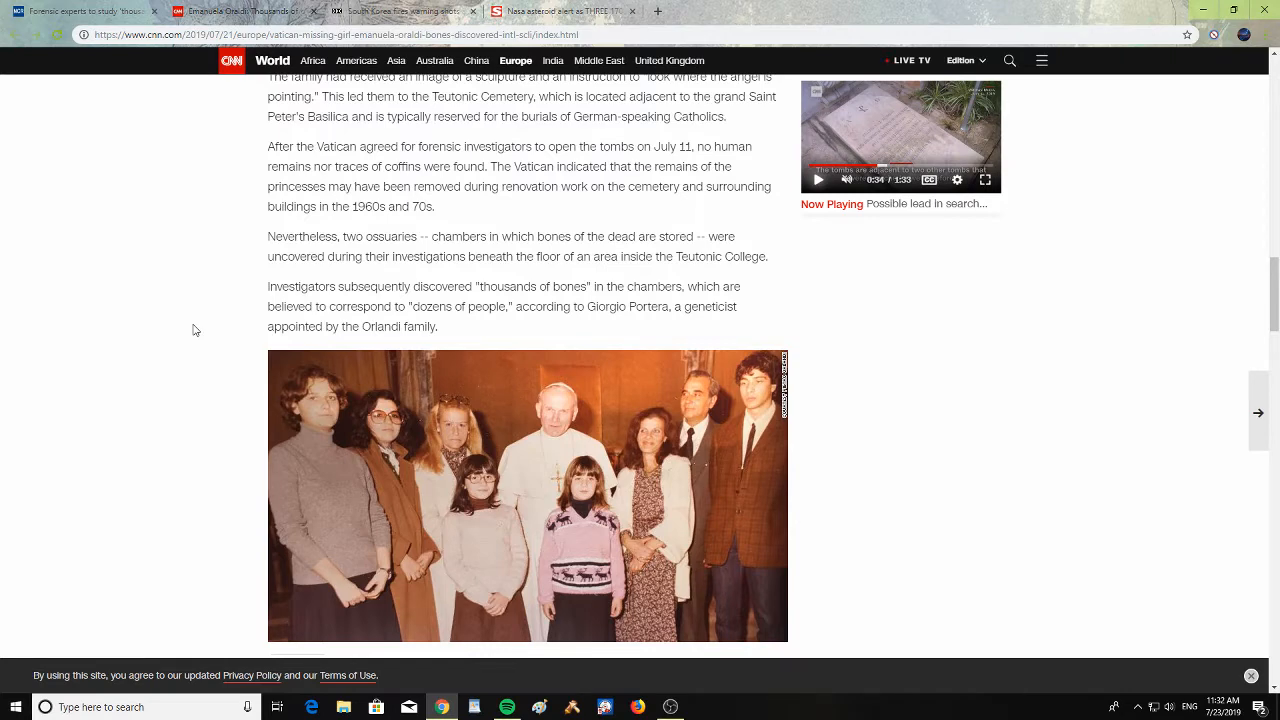
scroll(down, 3)
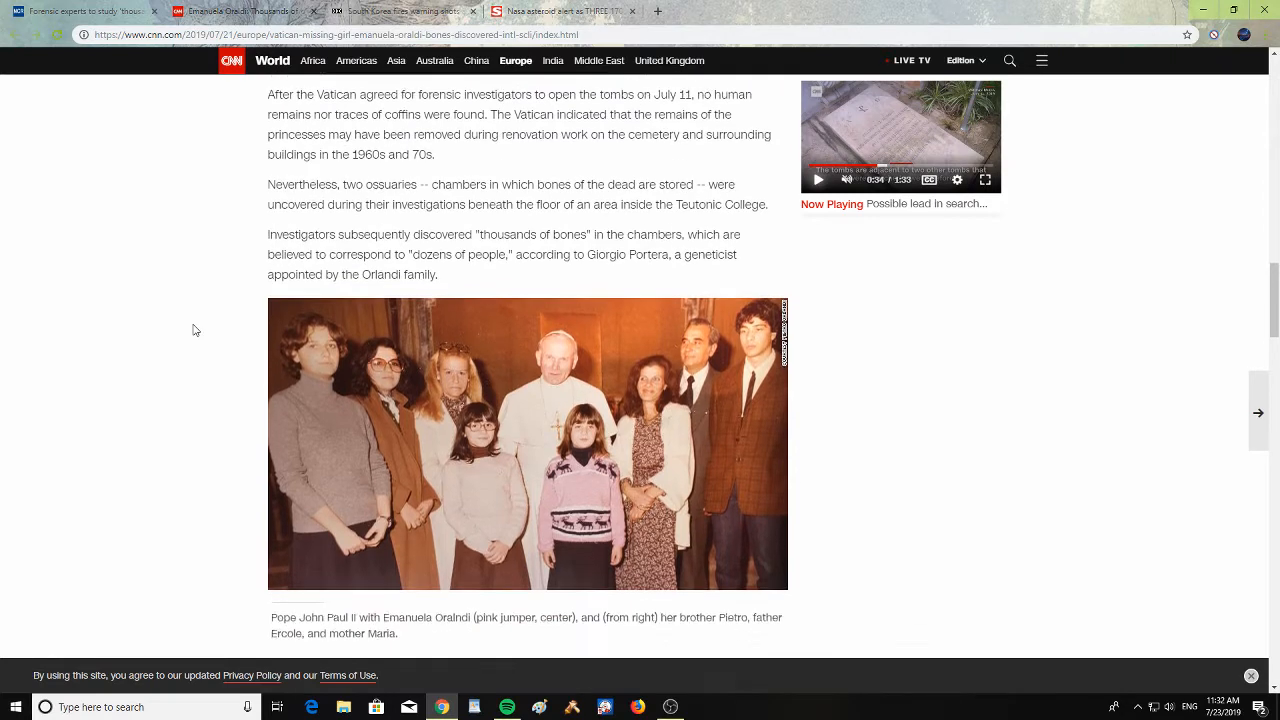
Scroll through the DNA analysis and Pietro Orlandi quotes, then back up to the family photo
scroll(down, 3)
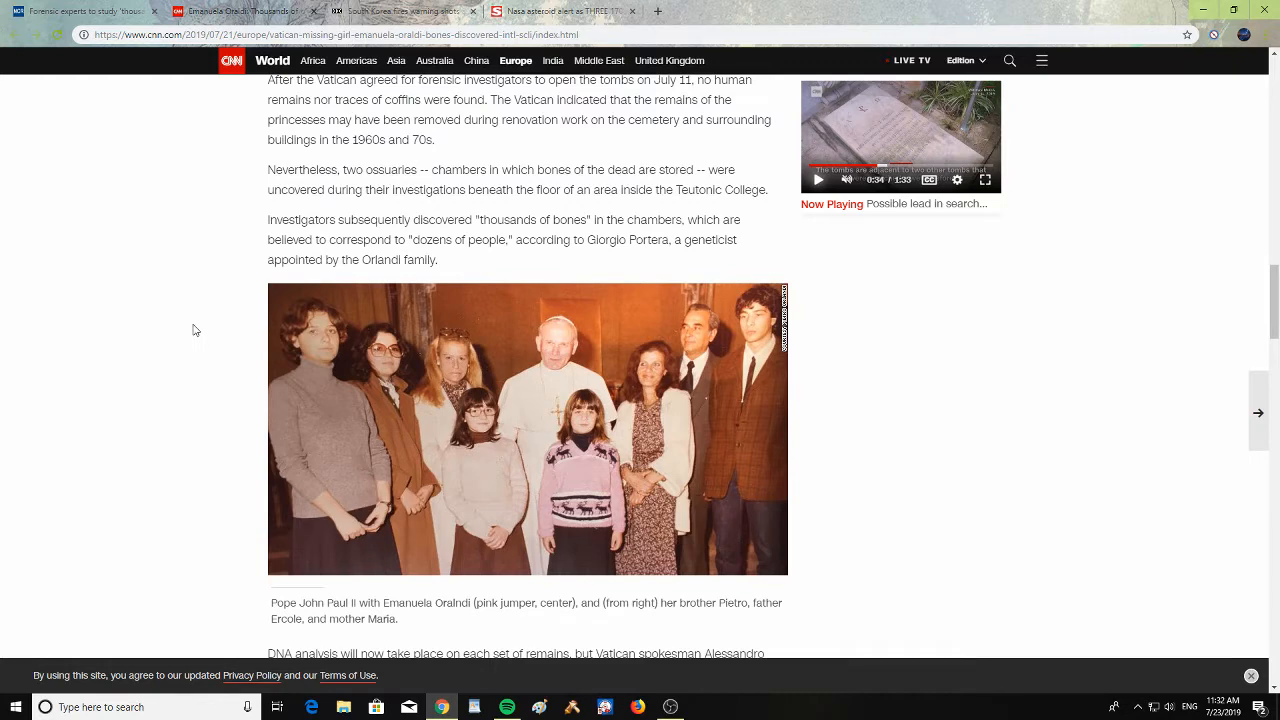
scroll(down, 3)
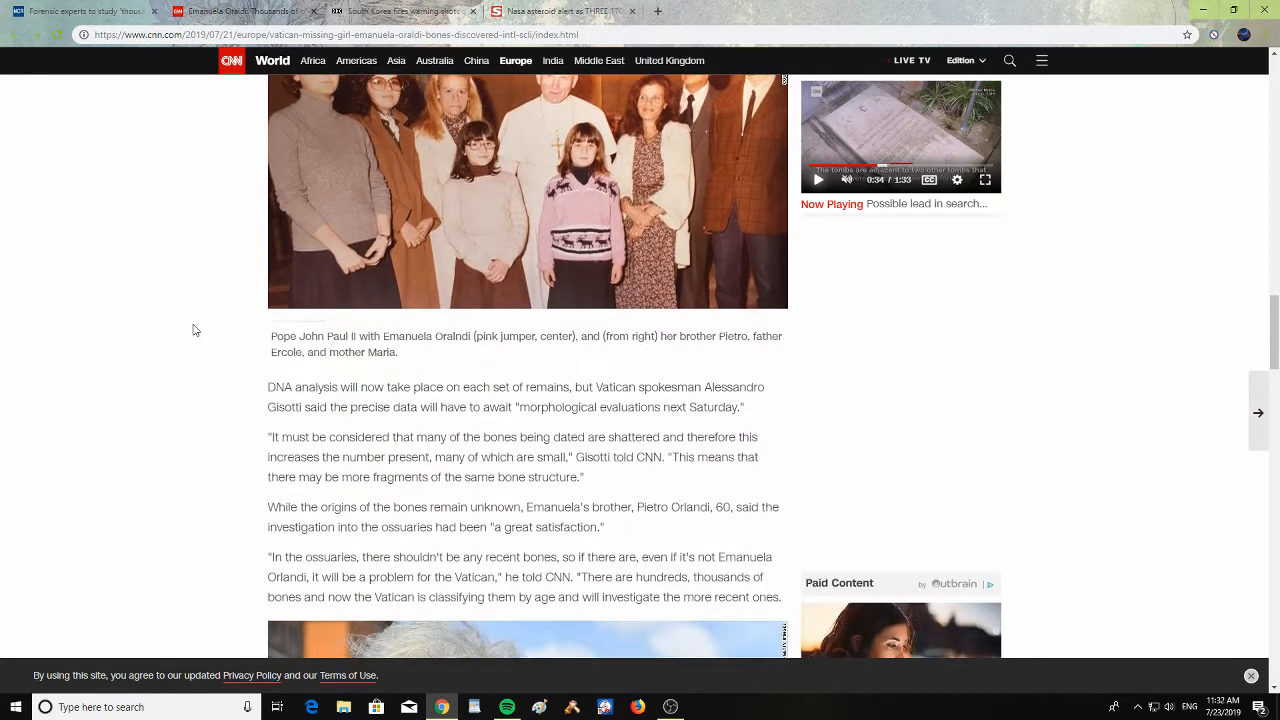
scroll(down, 3)
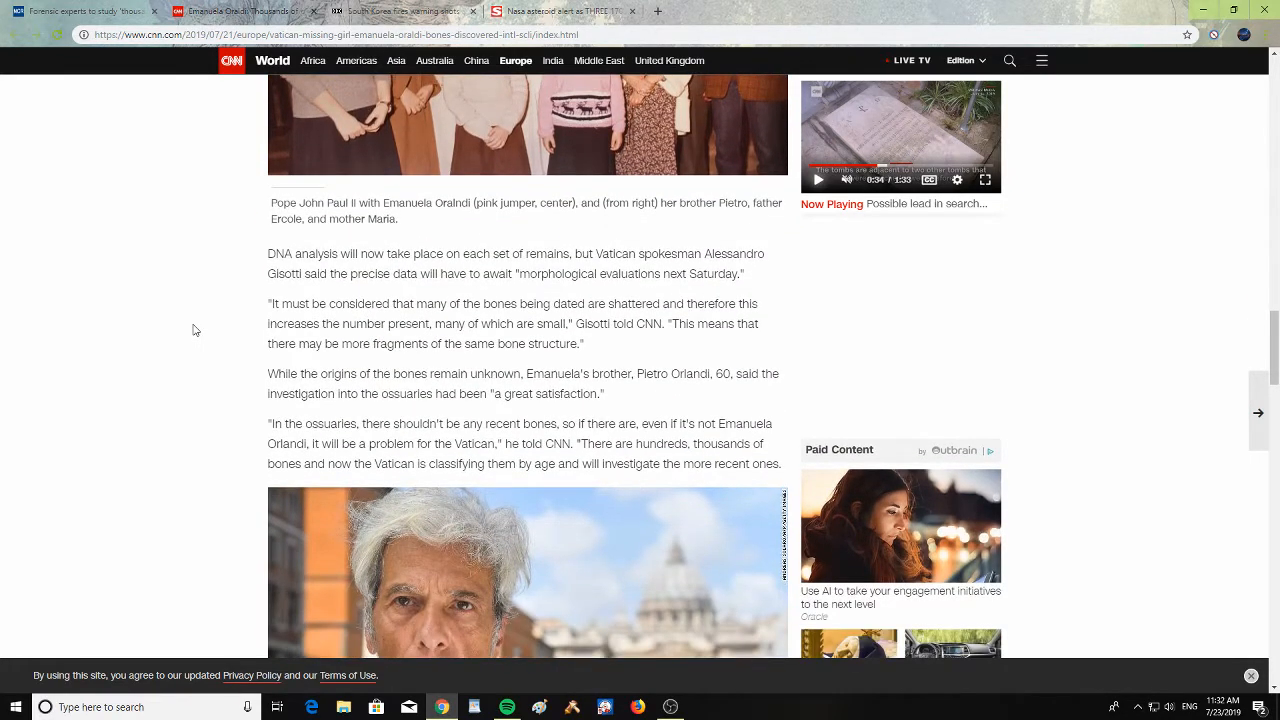
scroll(down, 3)
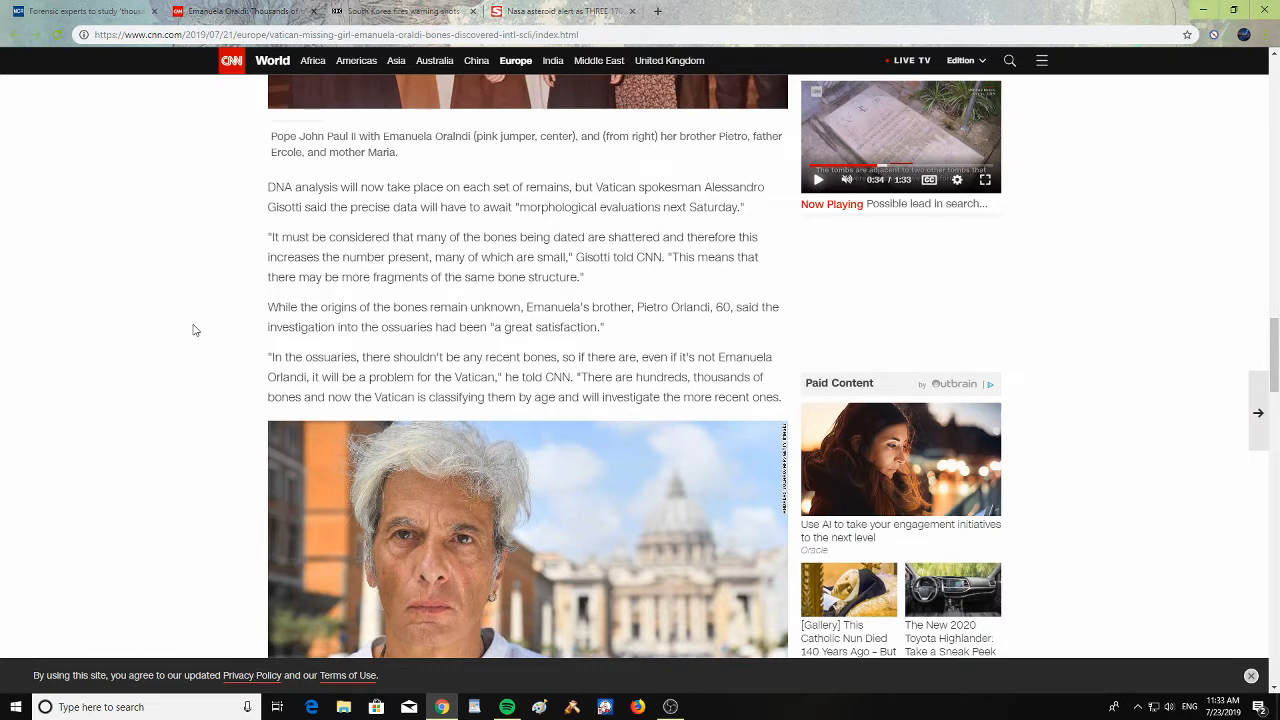
scroll(down, 3)
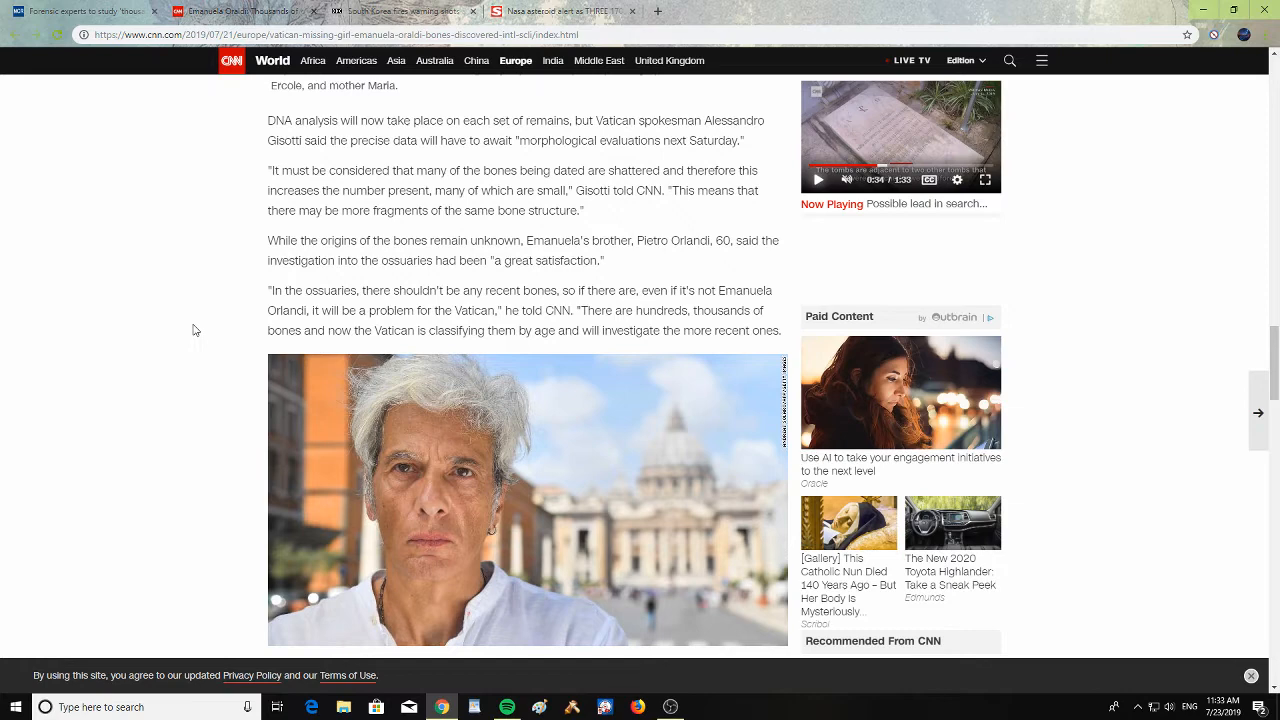
scroll(down, 3)
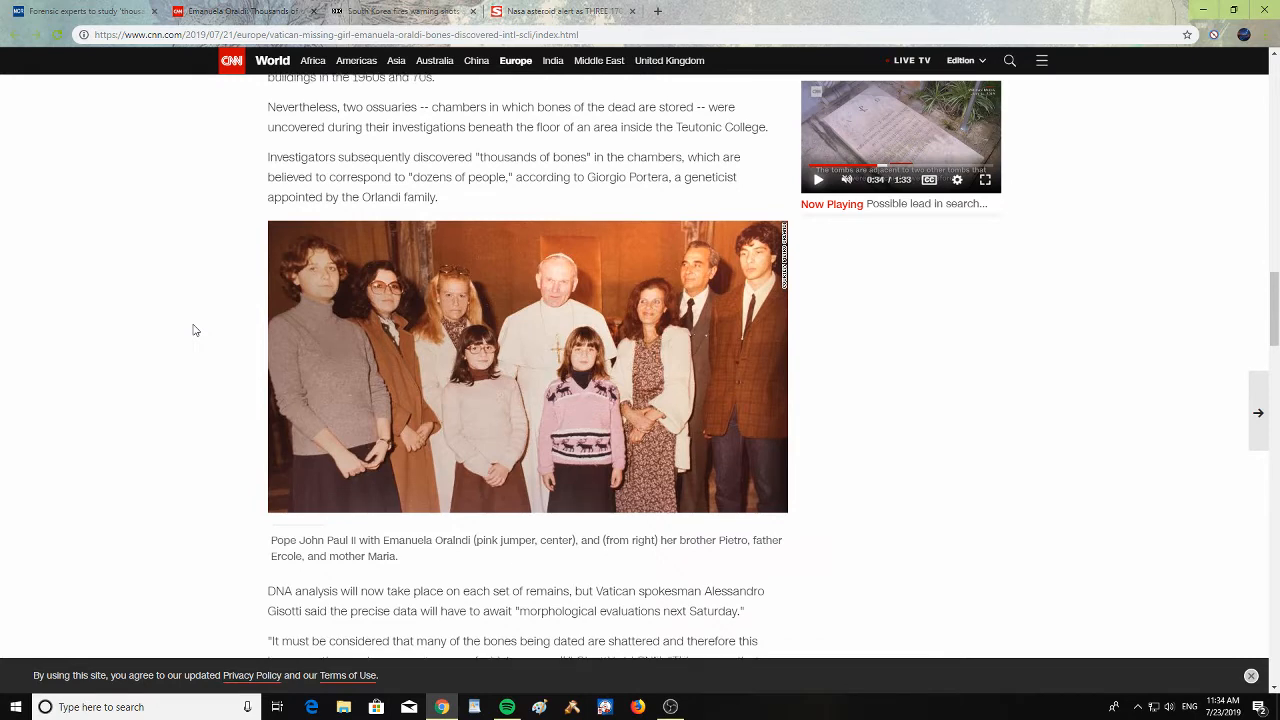
scroll(up, 3)
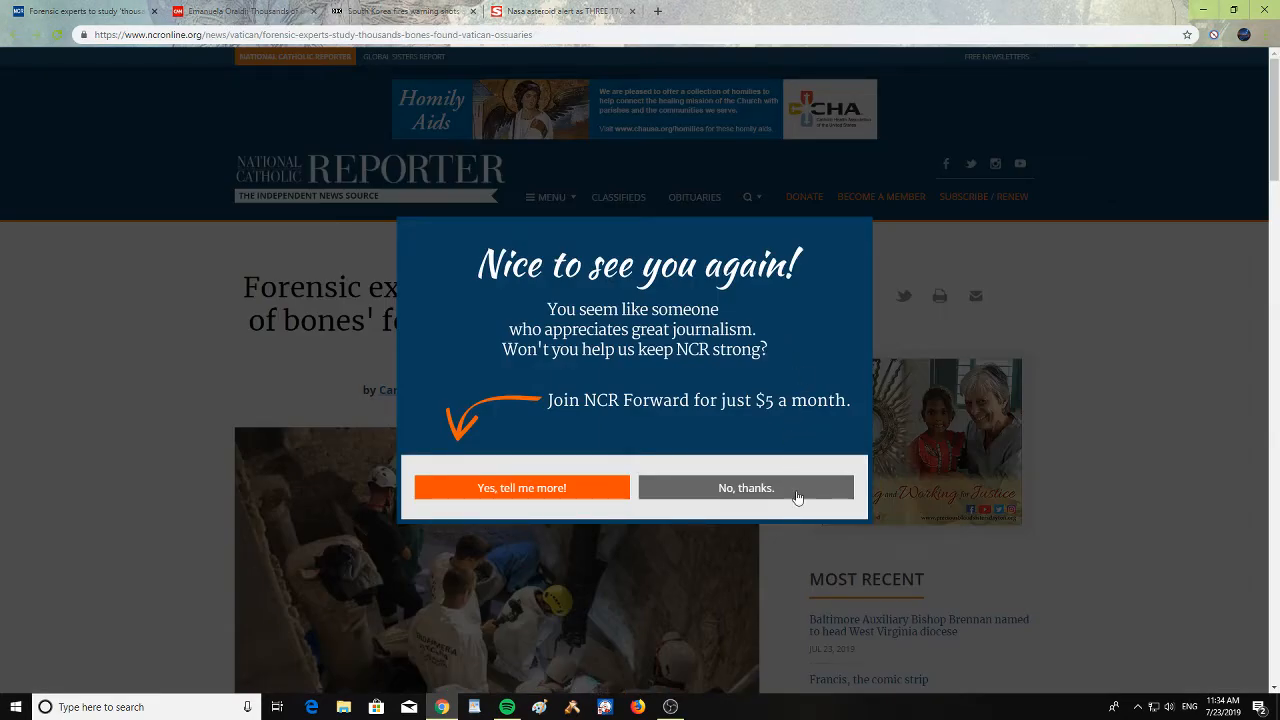
Dismiss the donation prompt and scroll past the photo into the article's opening paragraphs
click(744, 488)
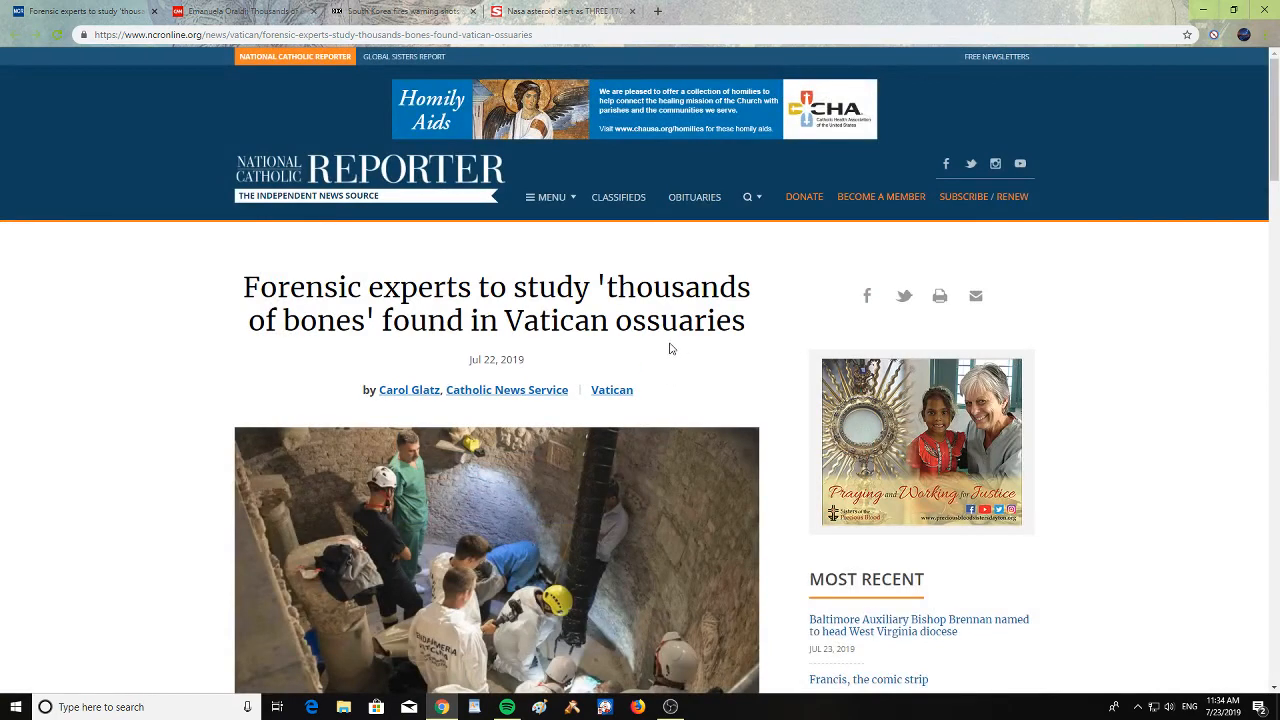
mouse_move(156, 388)
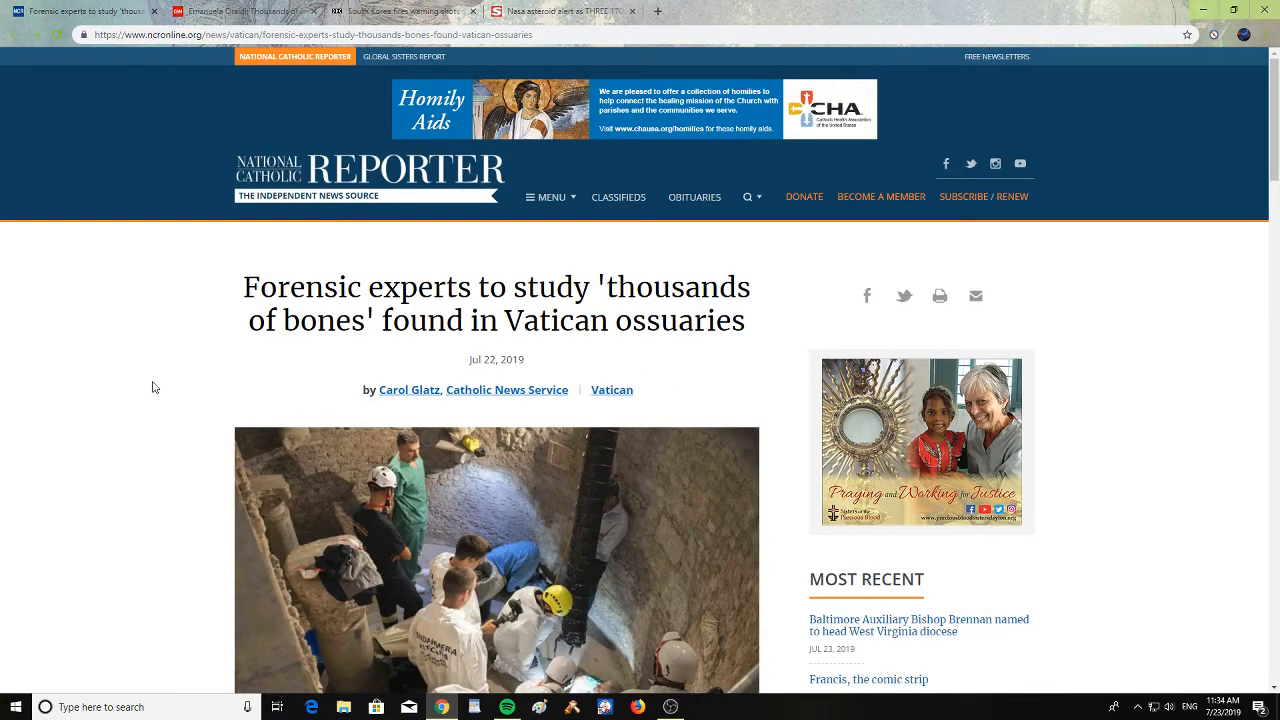
scroll(down, 3)
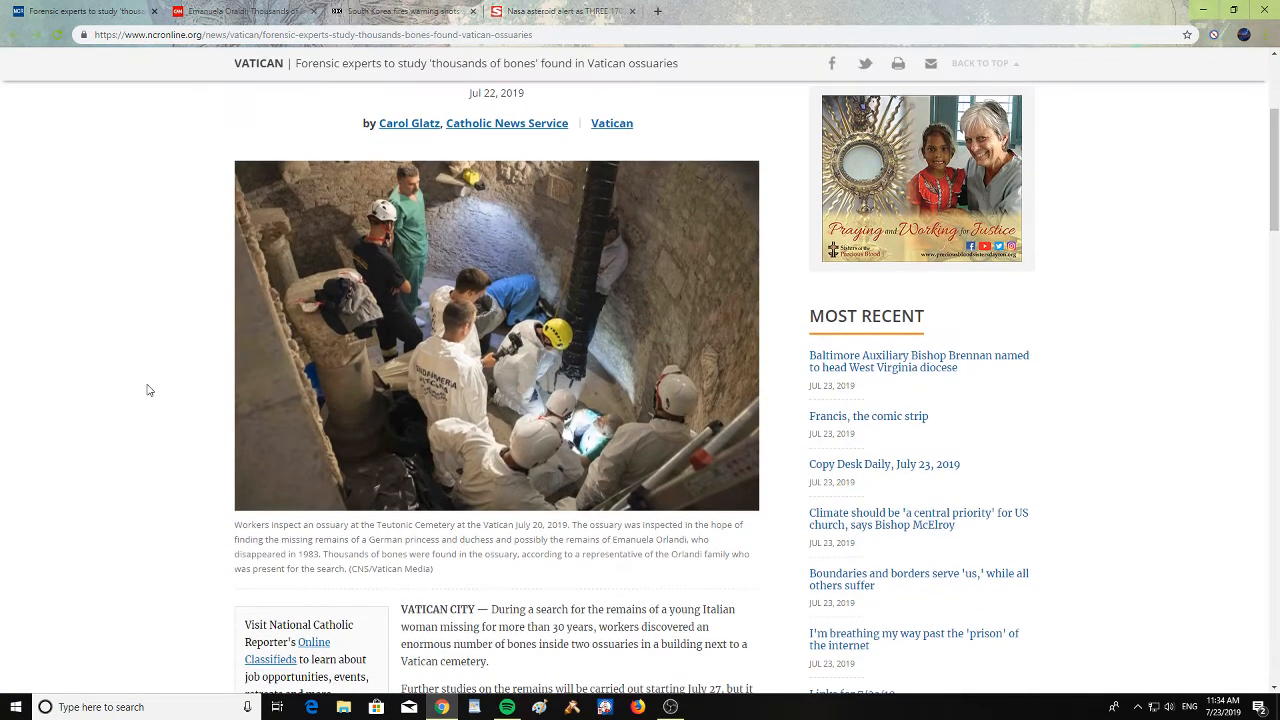
scroll(down, 3)
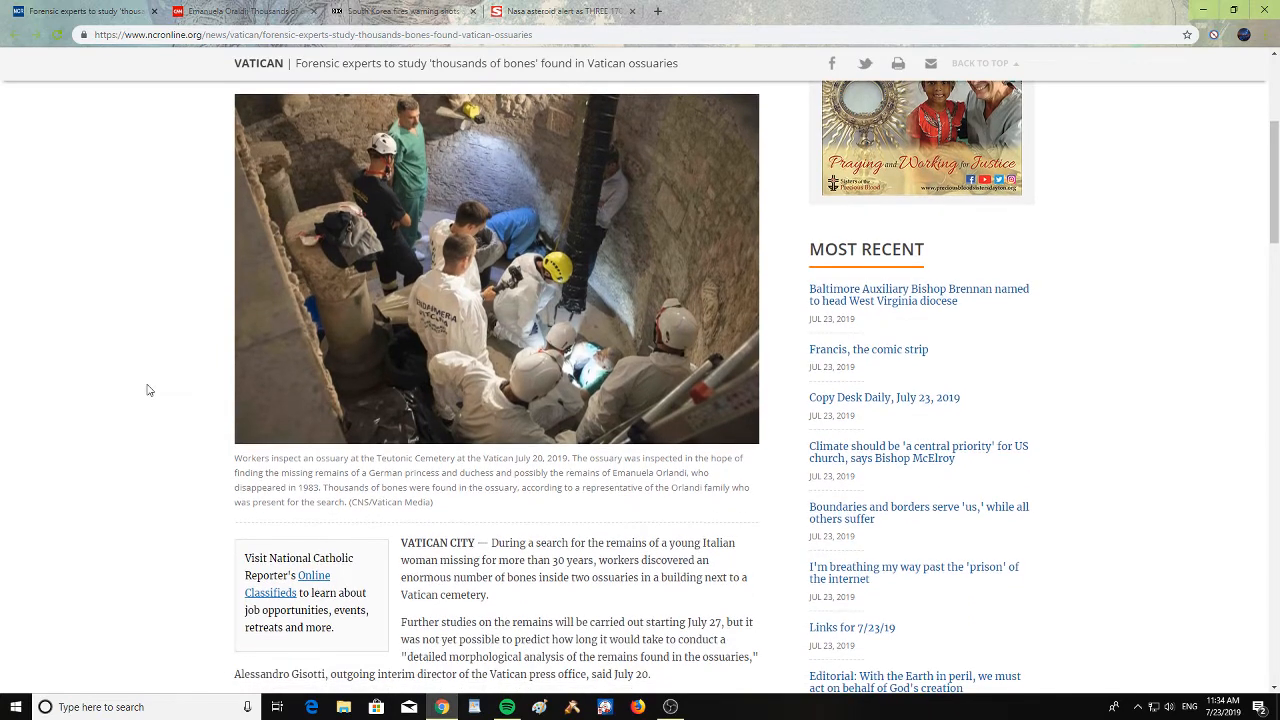
scroll(down, 3)
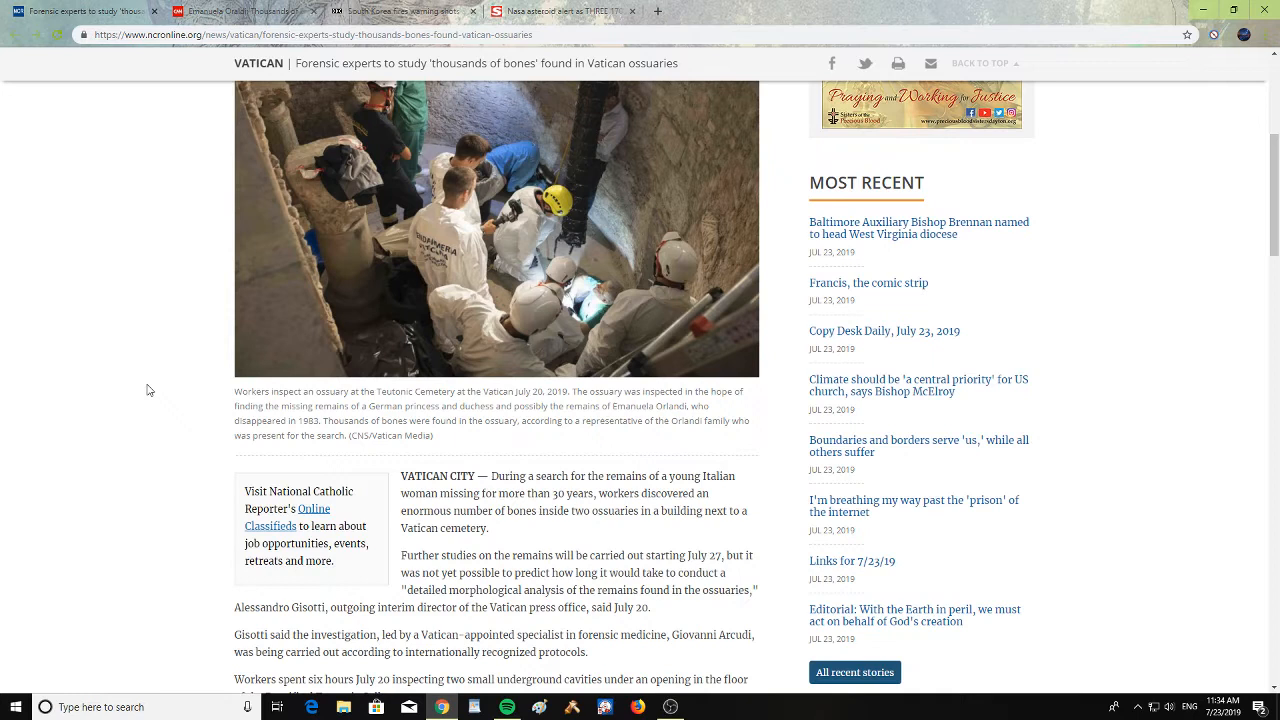
mouse_move(154, 376)
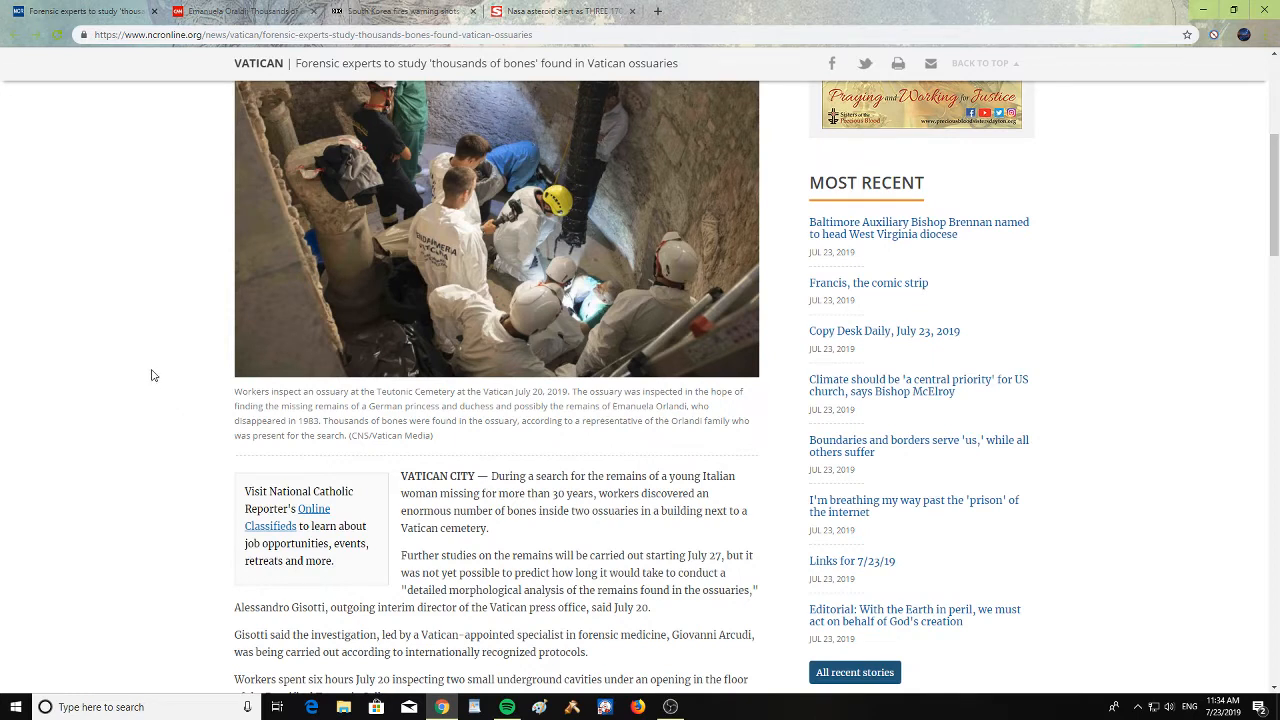
mouse_move(168, 228)
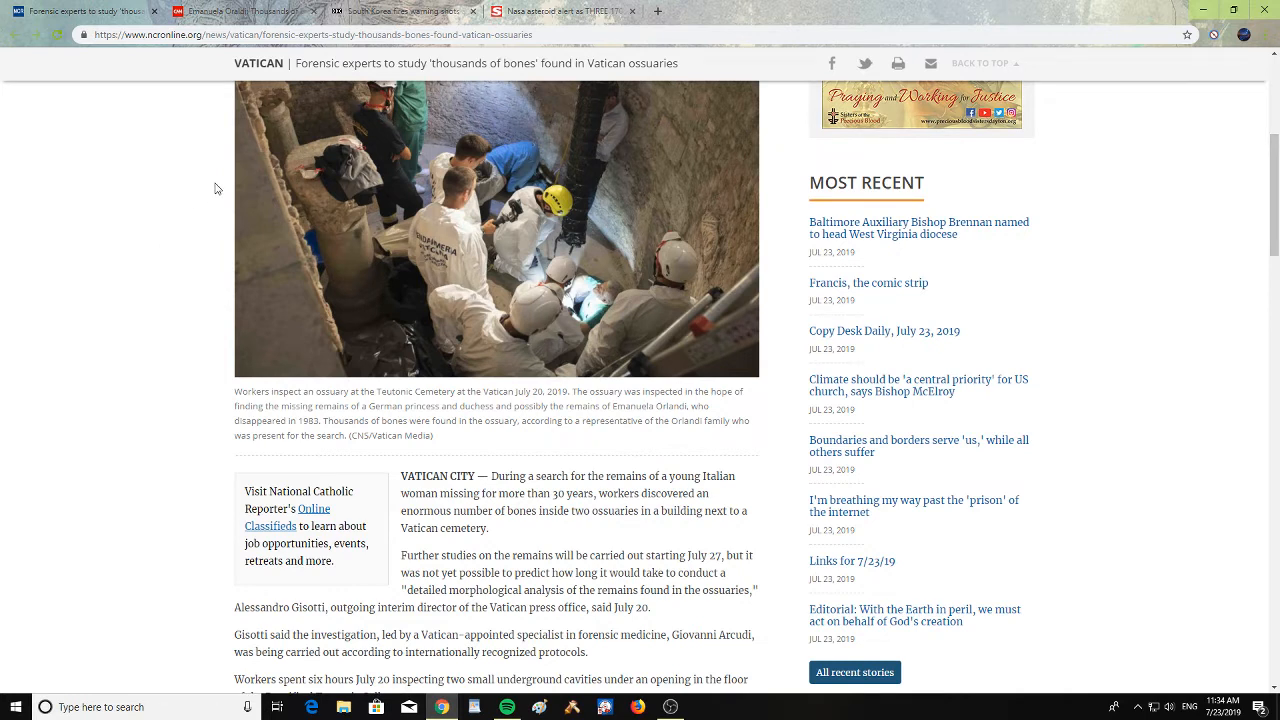
mouse_move(392, 50)
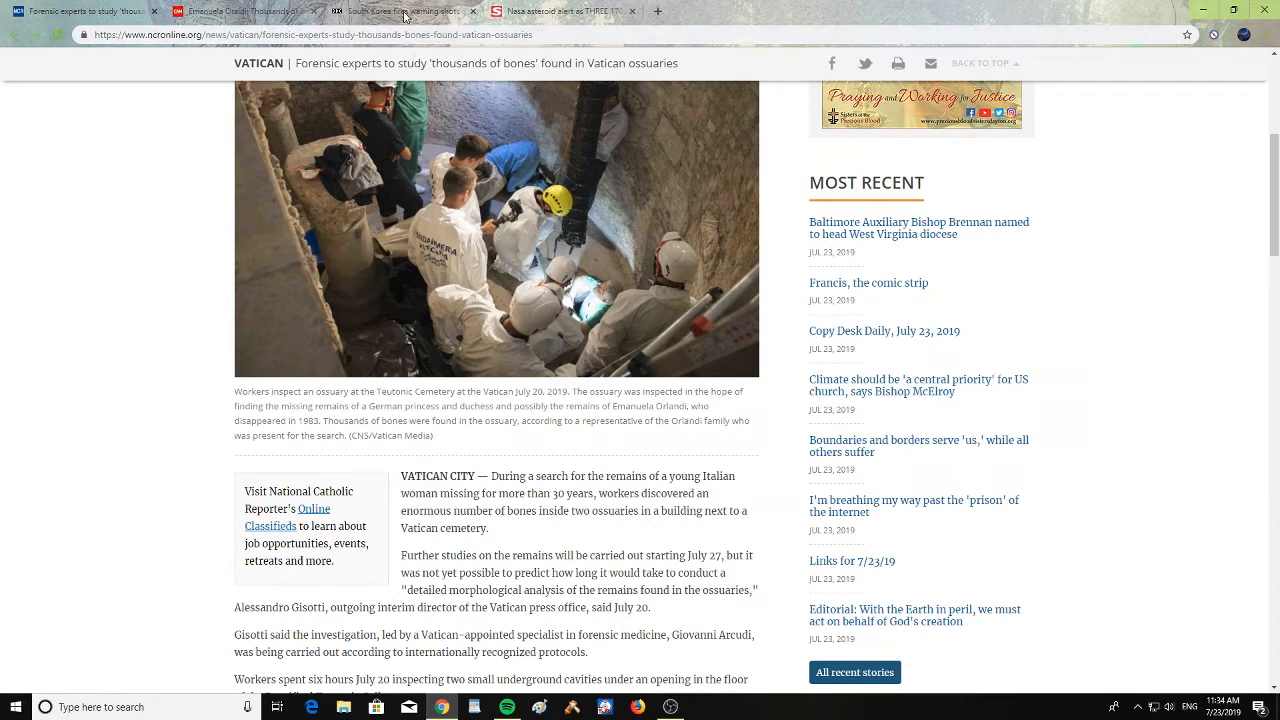
mouse_move(404, 12)
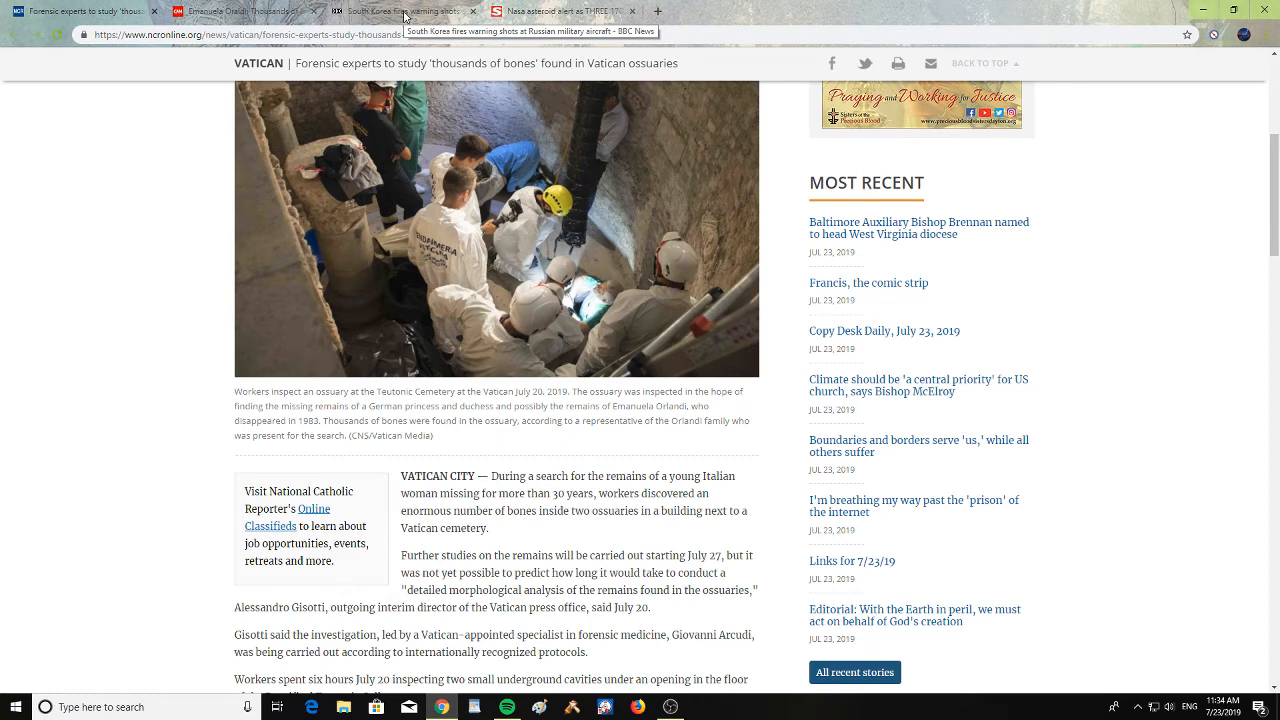
Switch to the BBC South Korea warning shots tab and scroll into its opening paragraphs
click(400, 12)
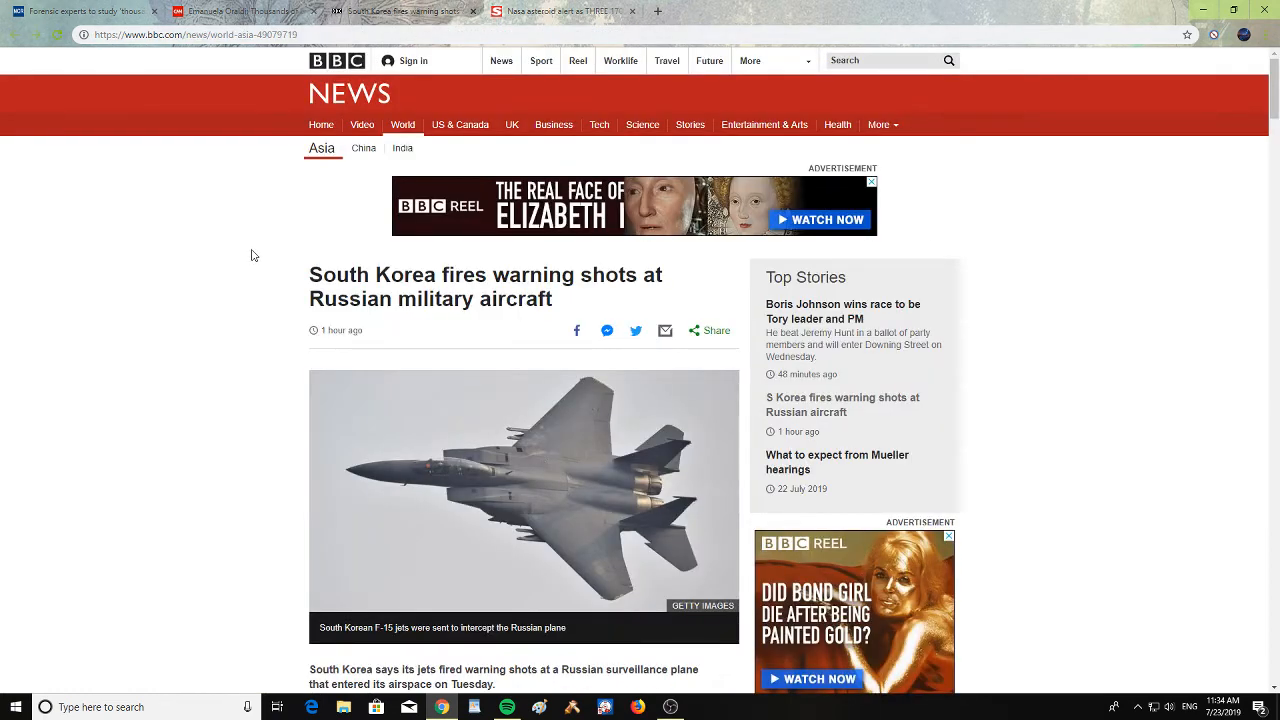
mouse_move(240, 296)
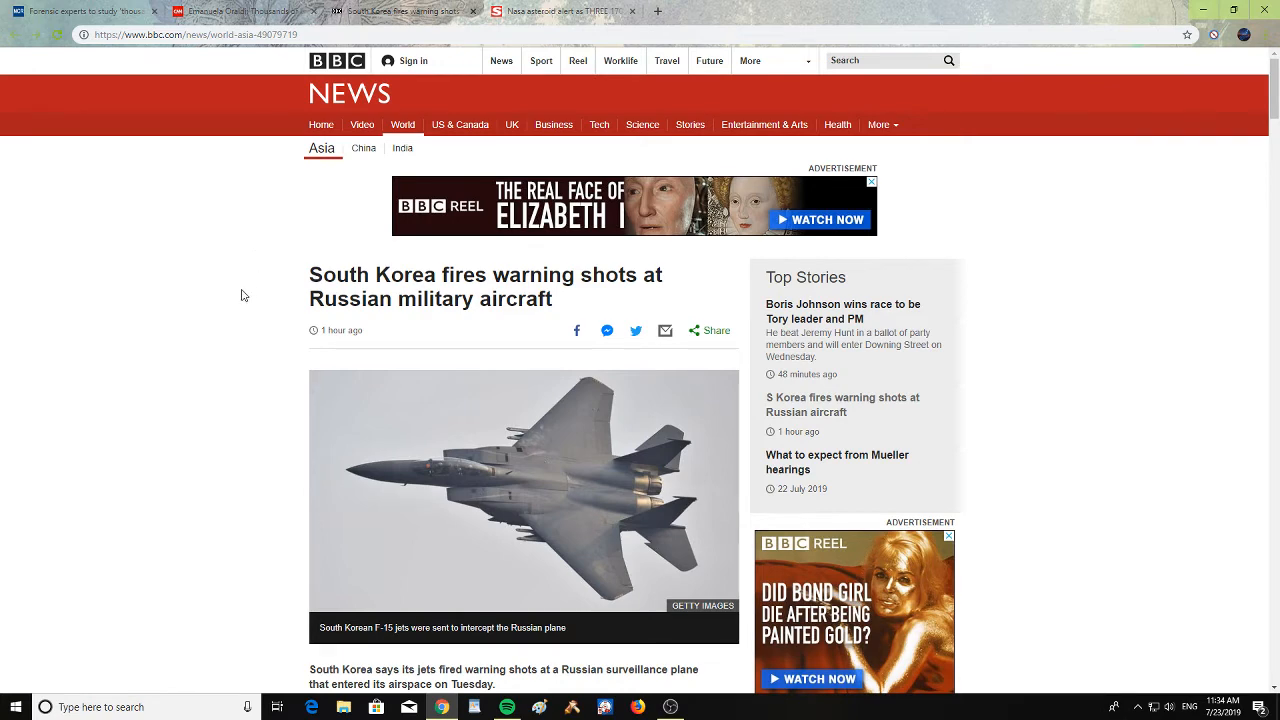
scroll(down, 3)
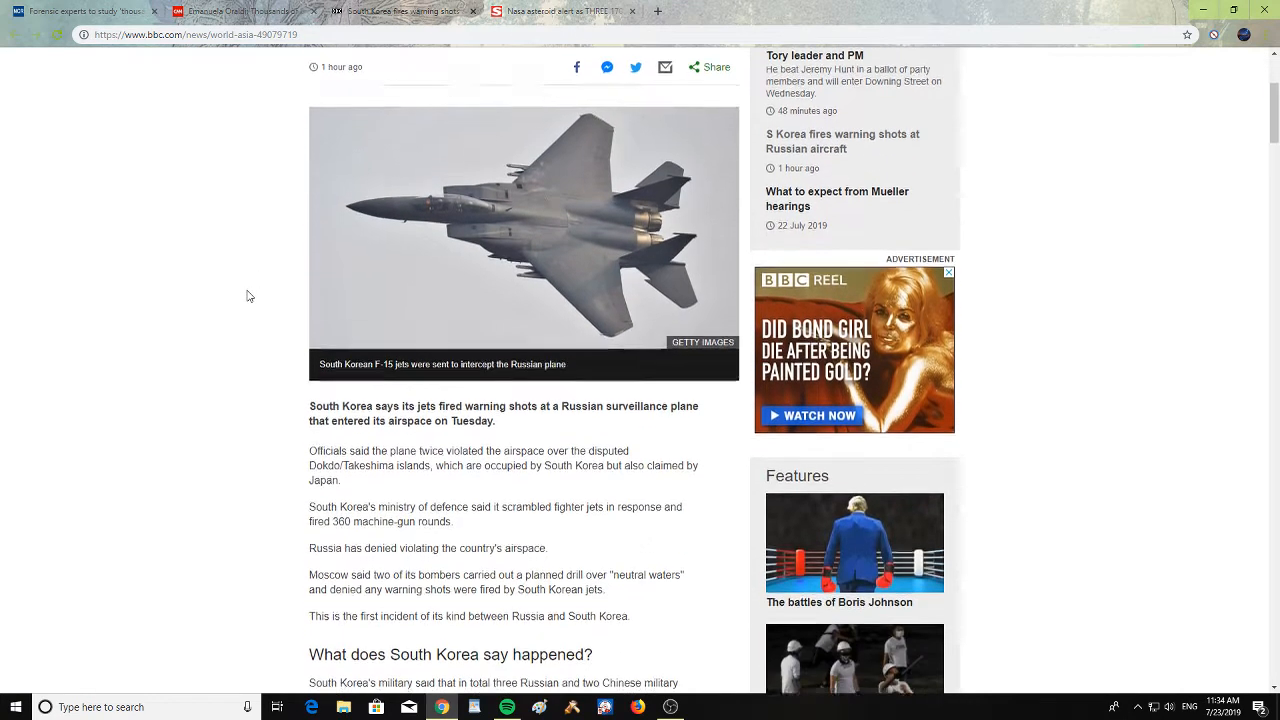
scroll(down, 3)
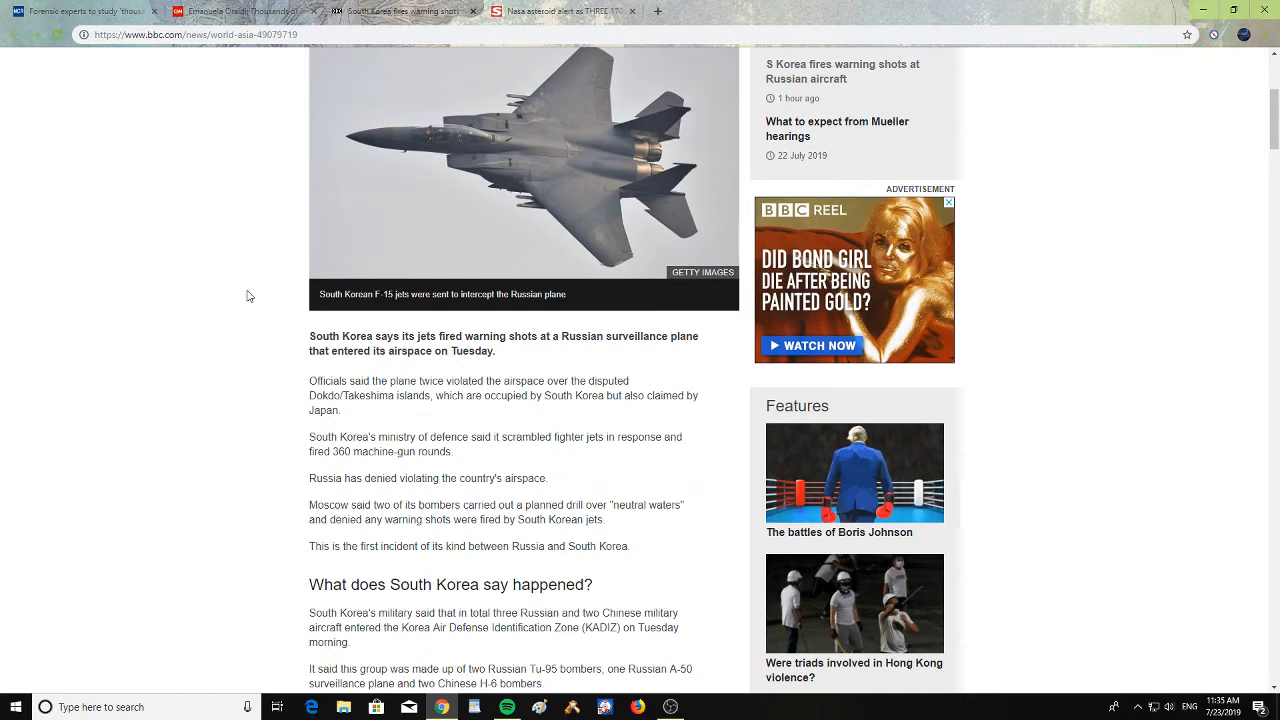
scroll(down, 3)
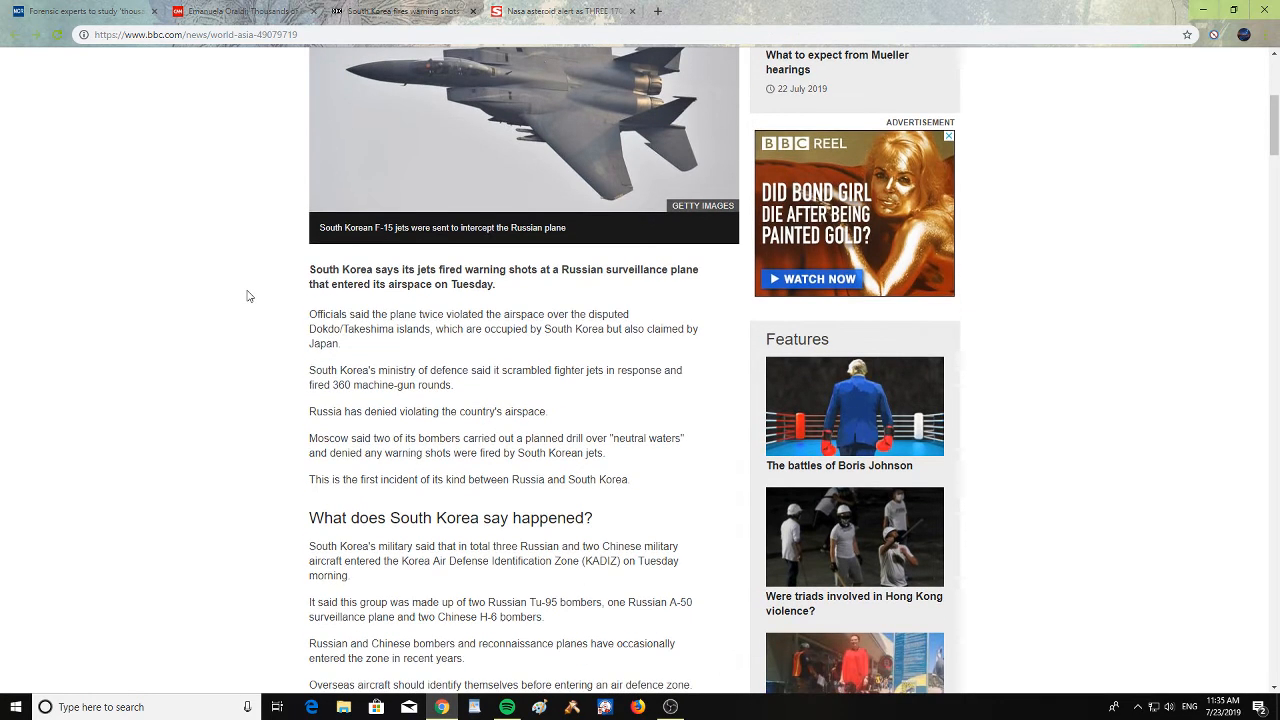
scroll(down, 3)
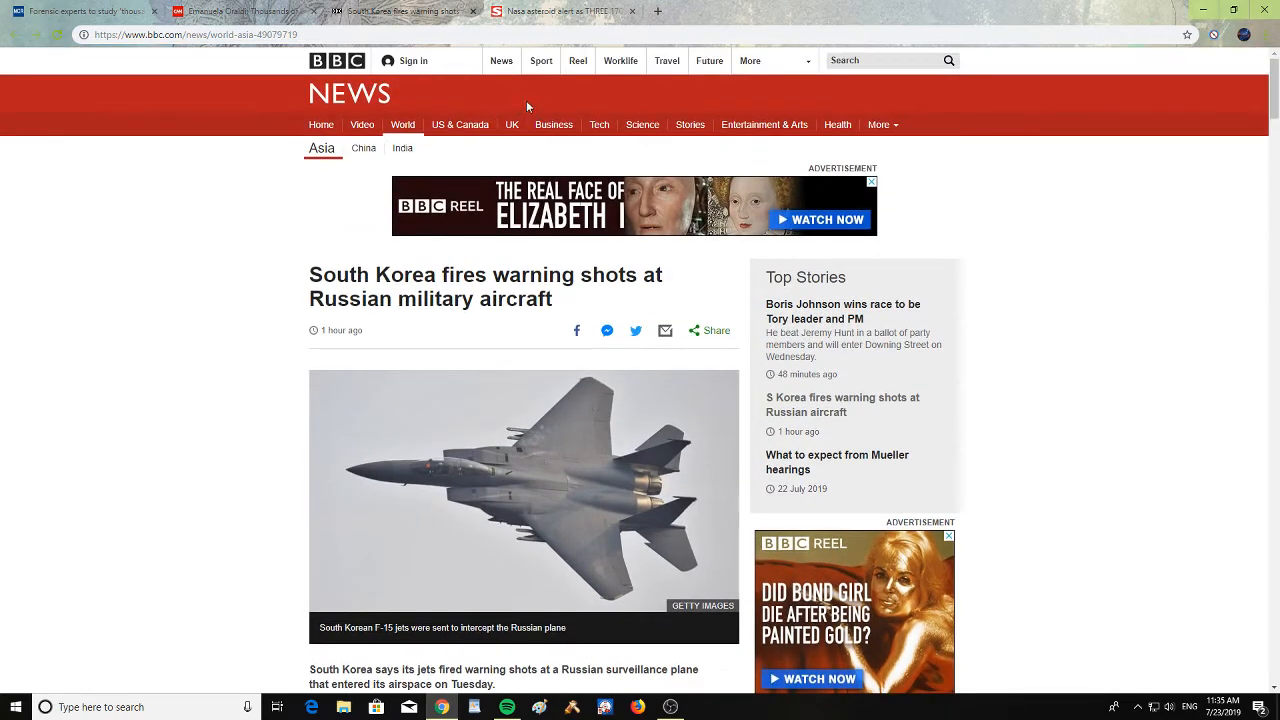
mouse_move(600, 96)
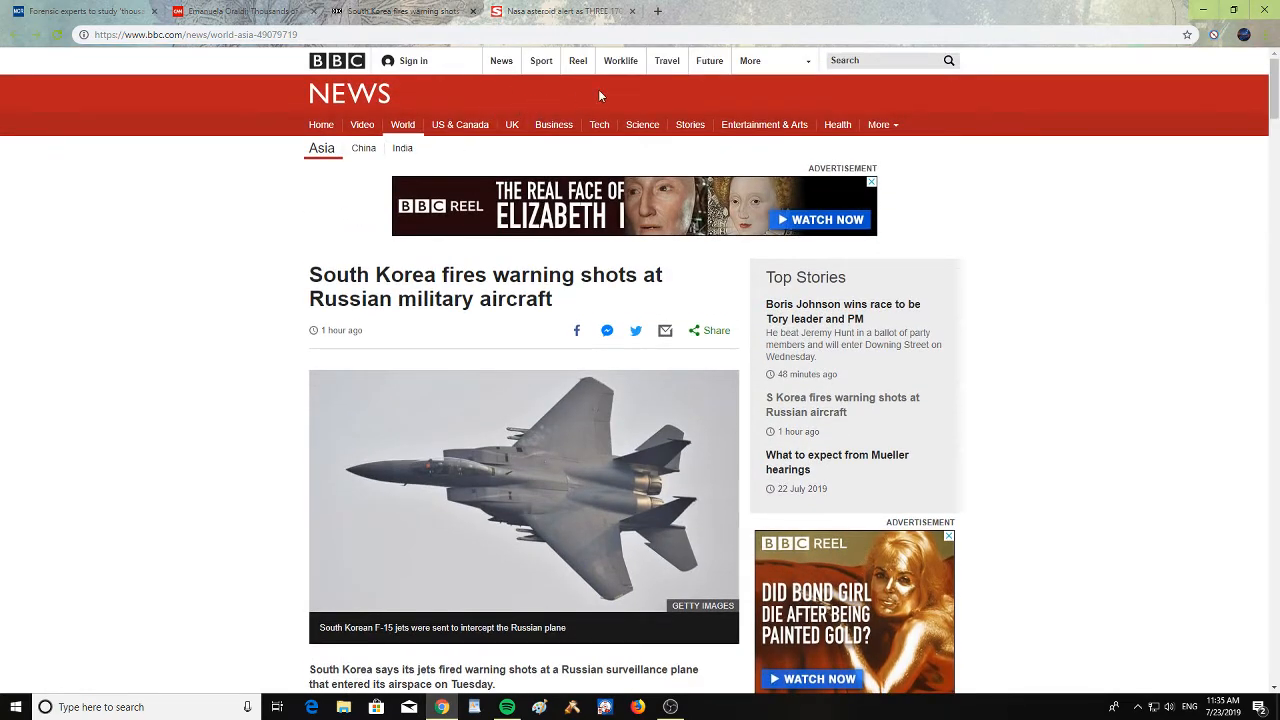
mouse_move(618, 94)
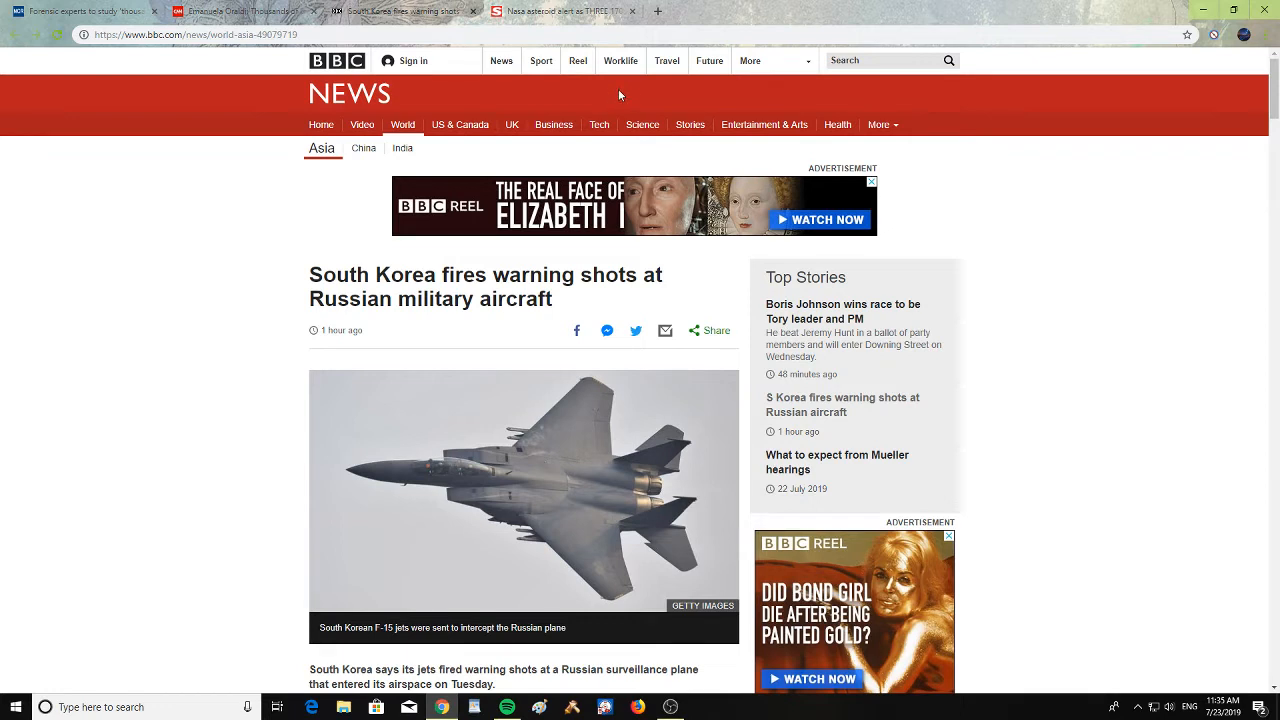
mouse_move(646, 104)
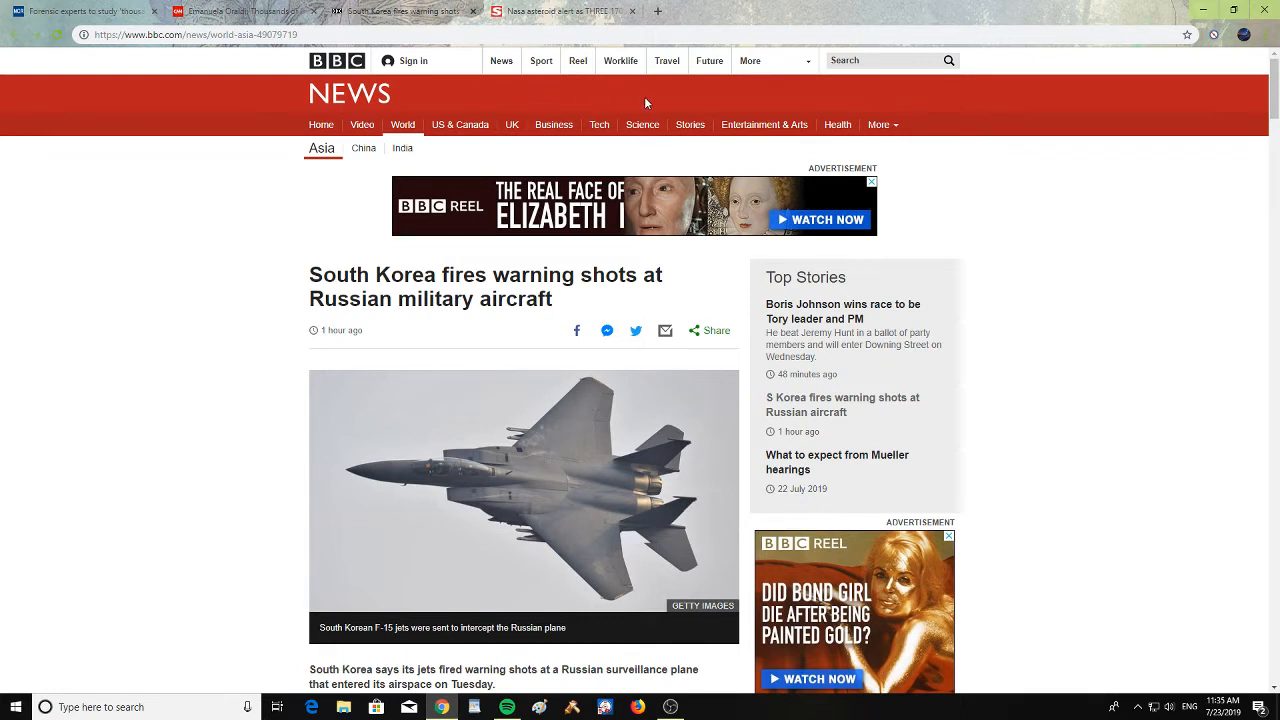
mouse_move(544, 12)
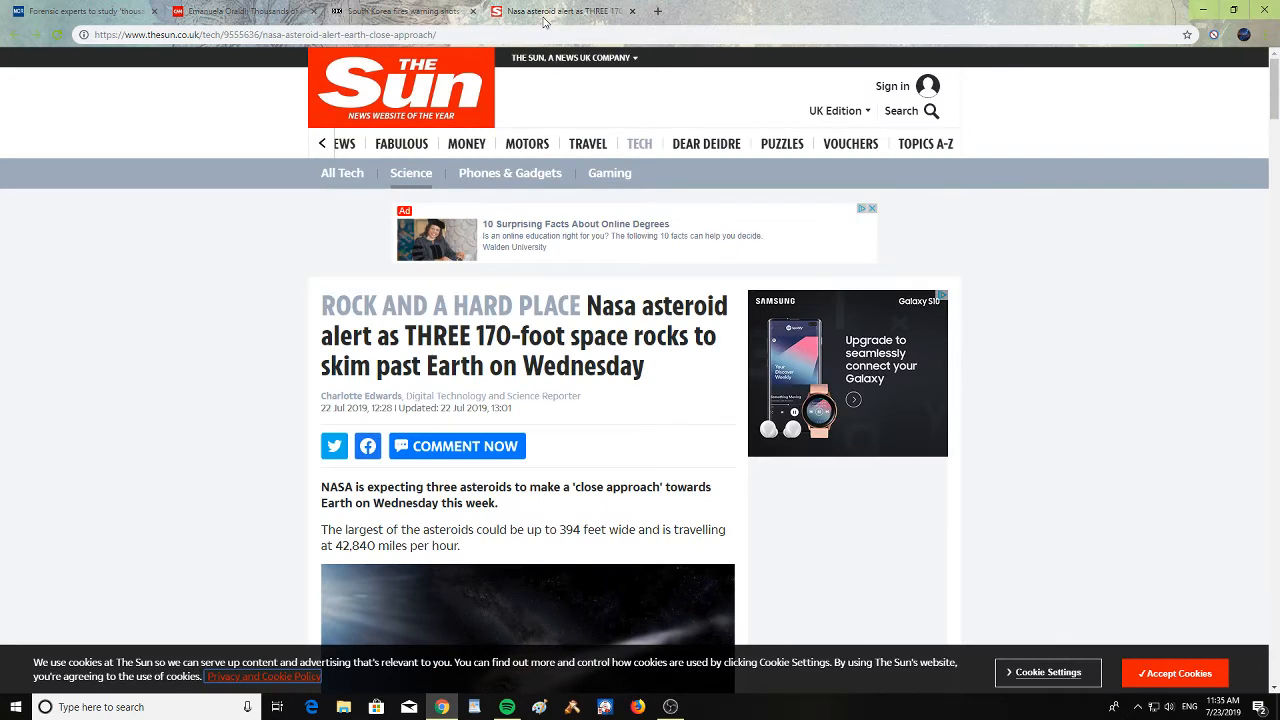
mouse_move(280, 348)
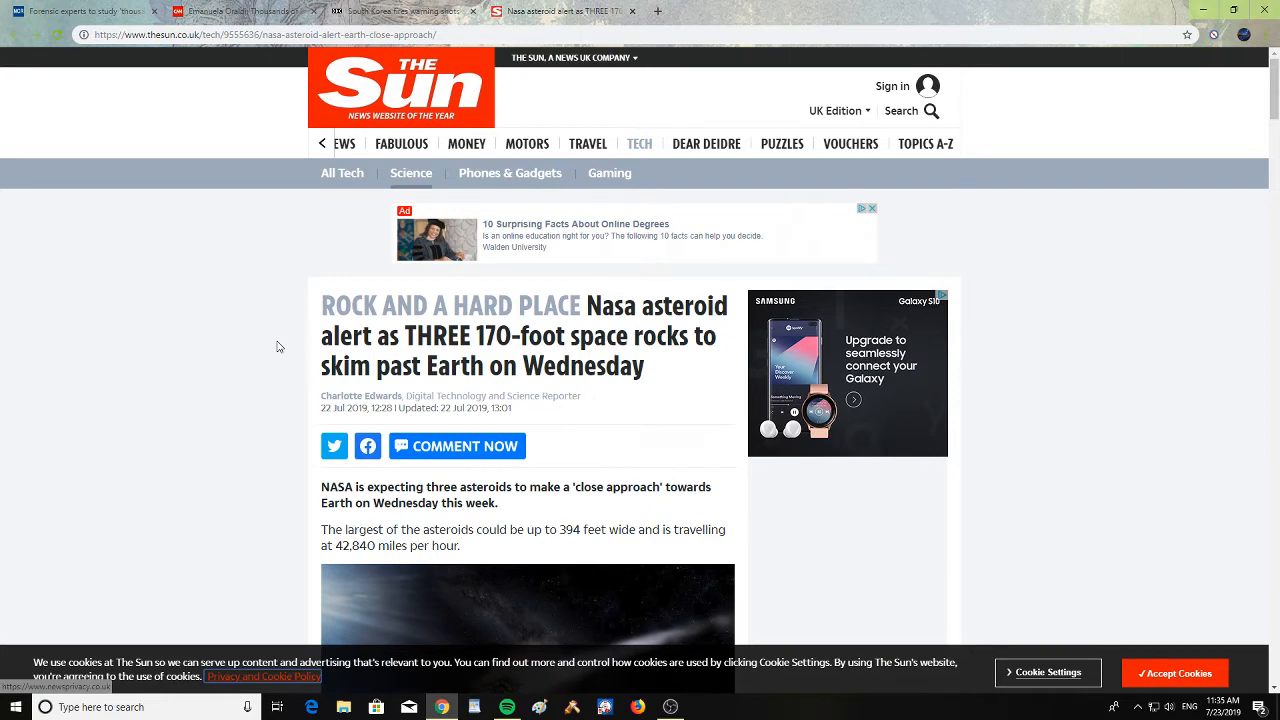
mouse_move(272, 308)
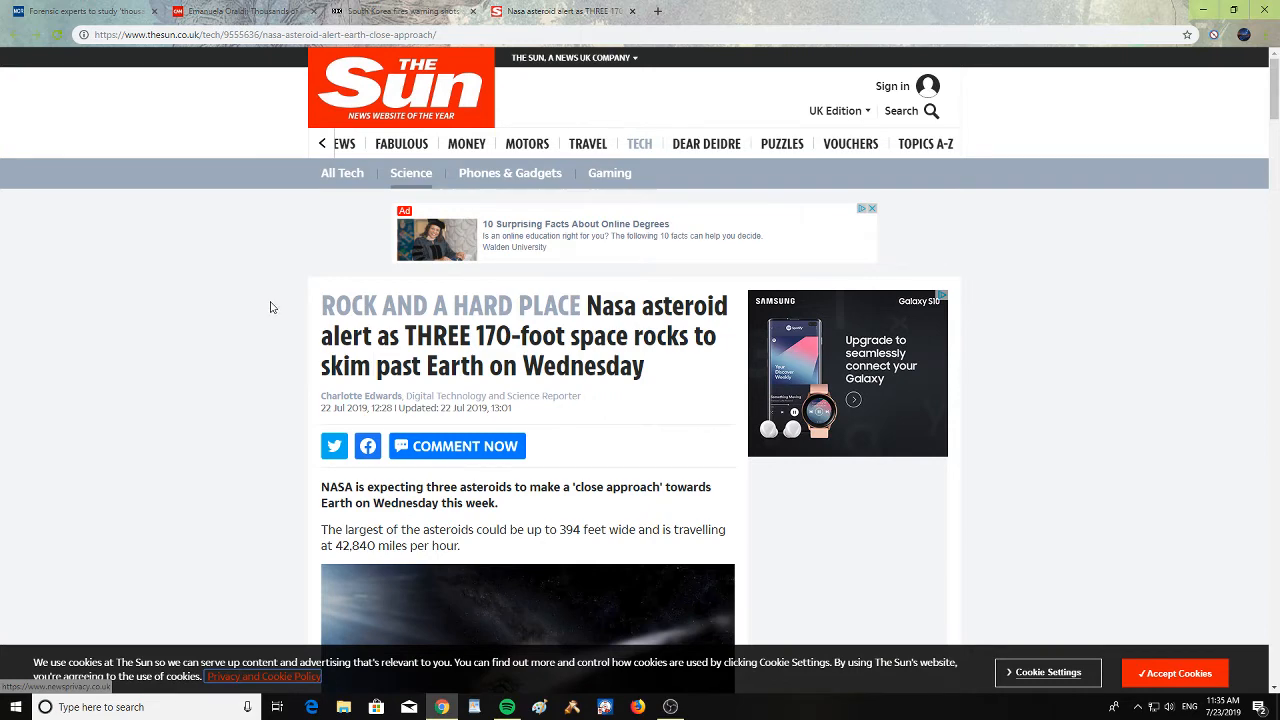
Scroll down the asteroid article to the table of asteroids that might hit Earth
scroll(down, 3)
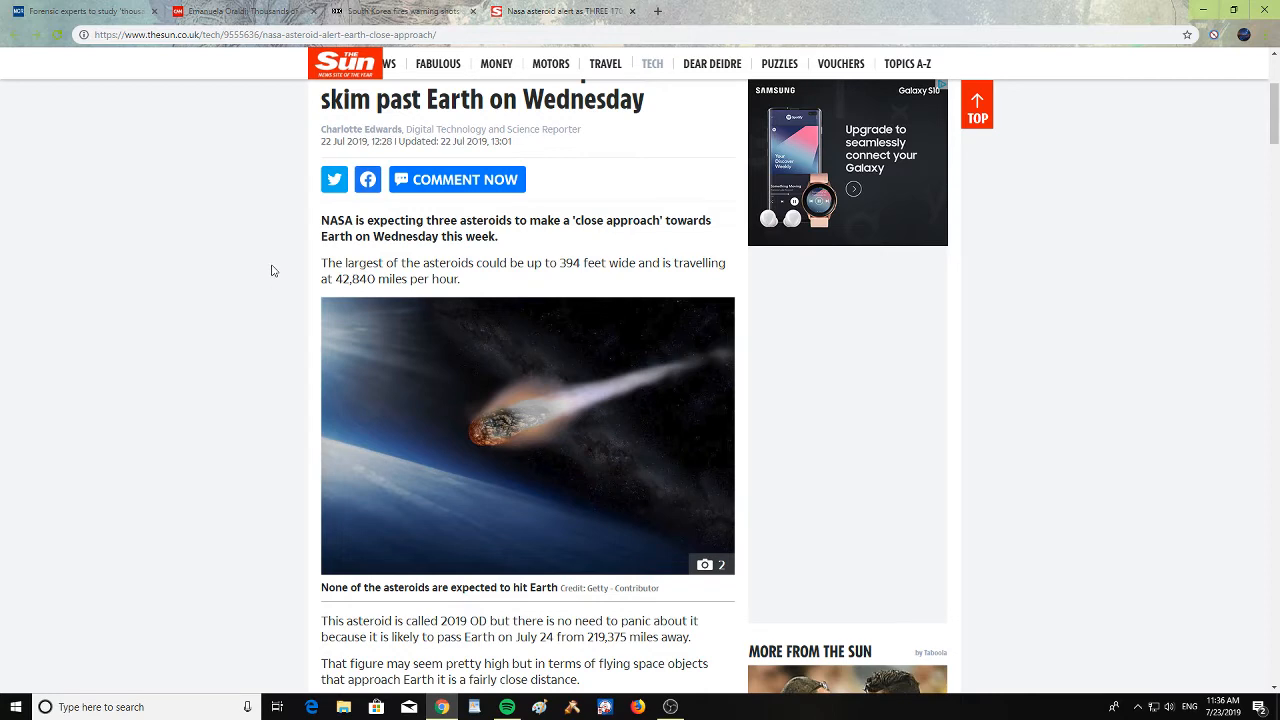
scroll(down, 3)
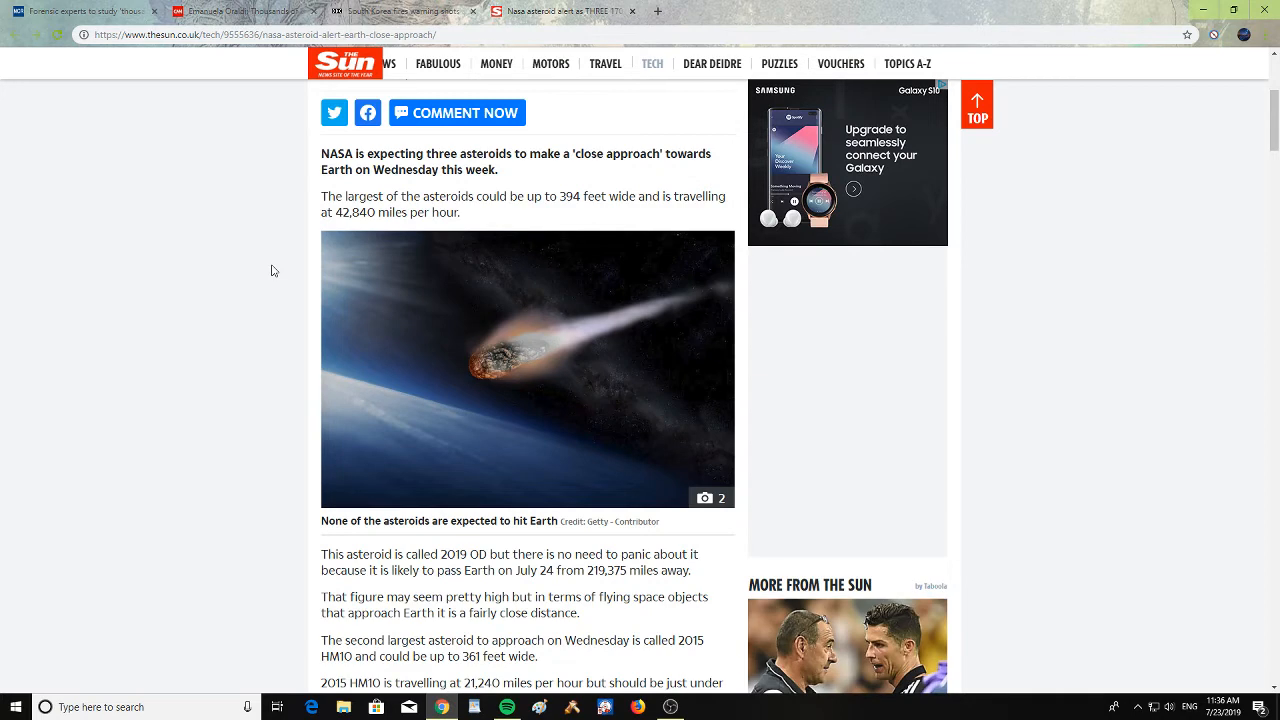
scroll(down, 3)
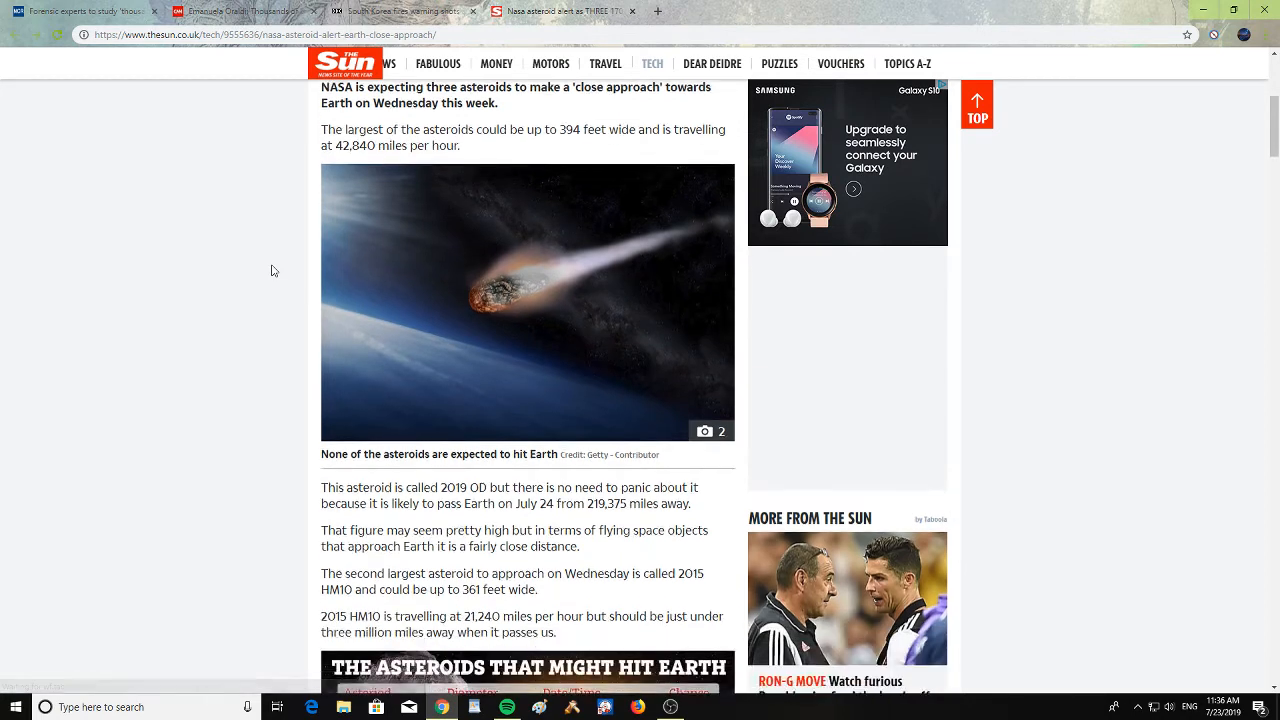
scroll(down, 3)
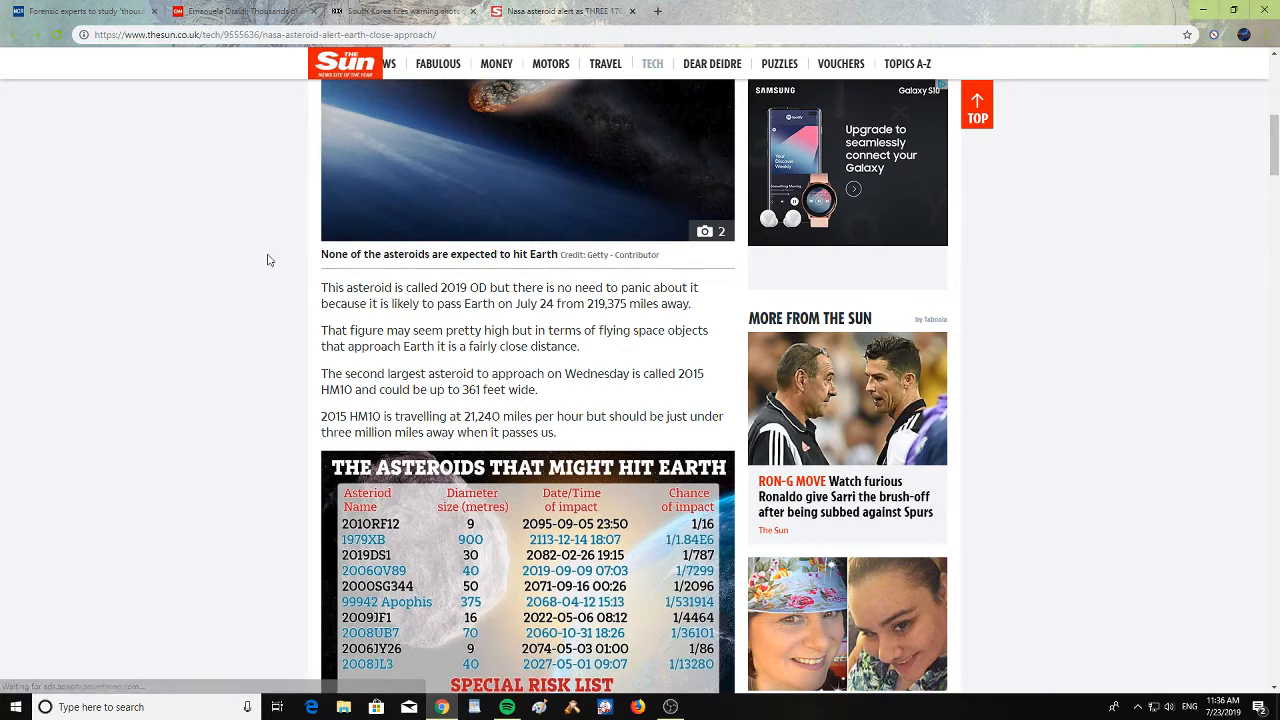
scroll(down, 3)
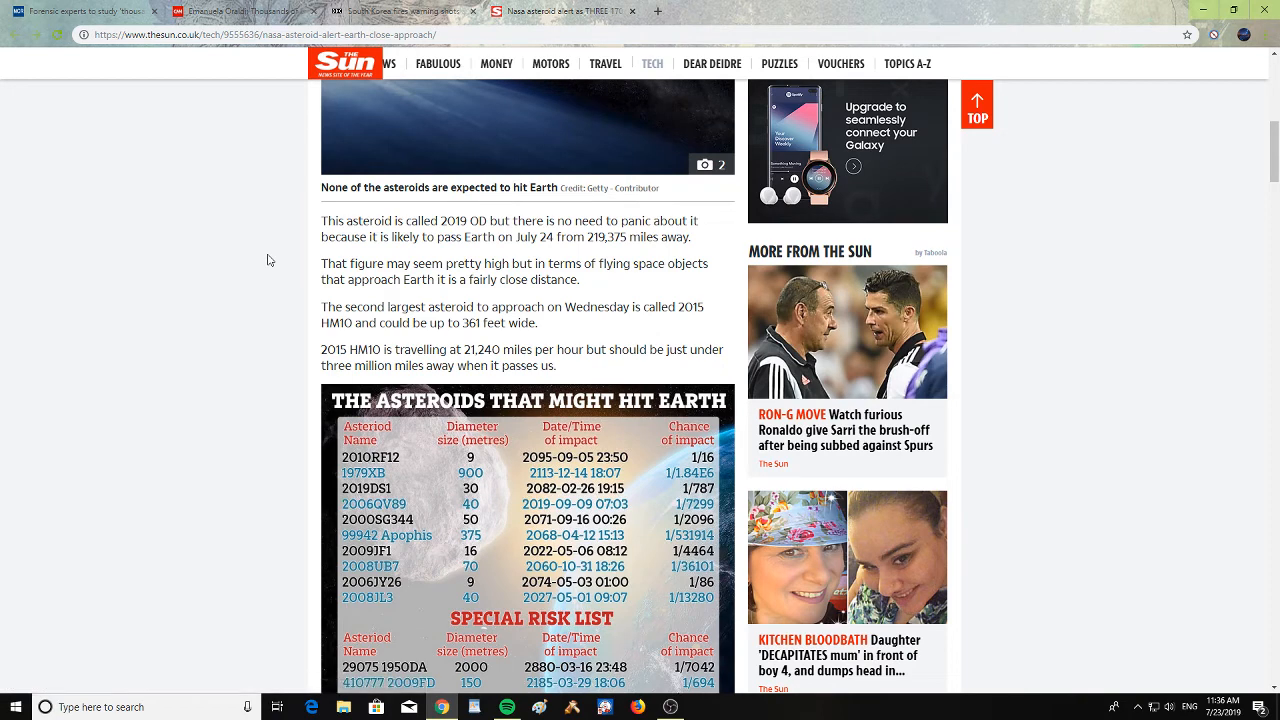
scroll(down, 3)
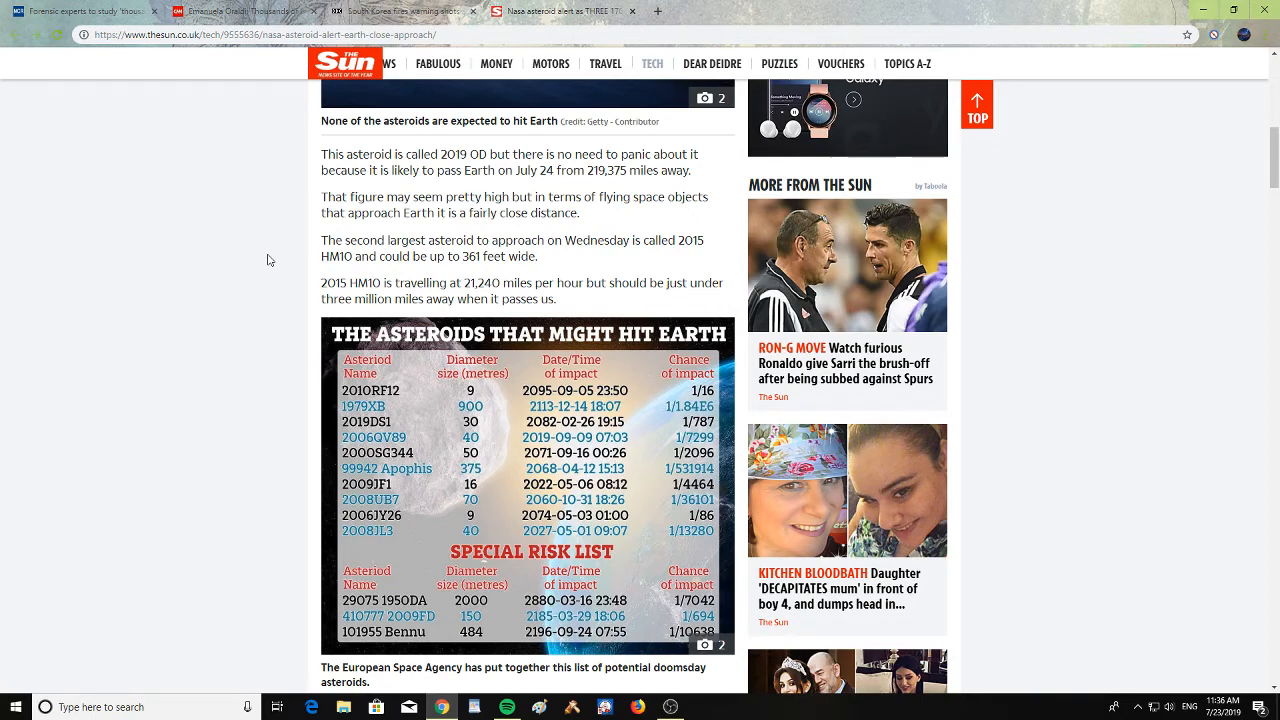
Scroll past the doomsday list into the asteroid-versus-meteor explainer
scroll(down, 3)
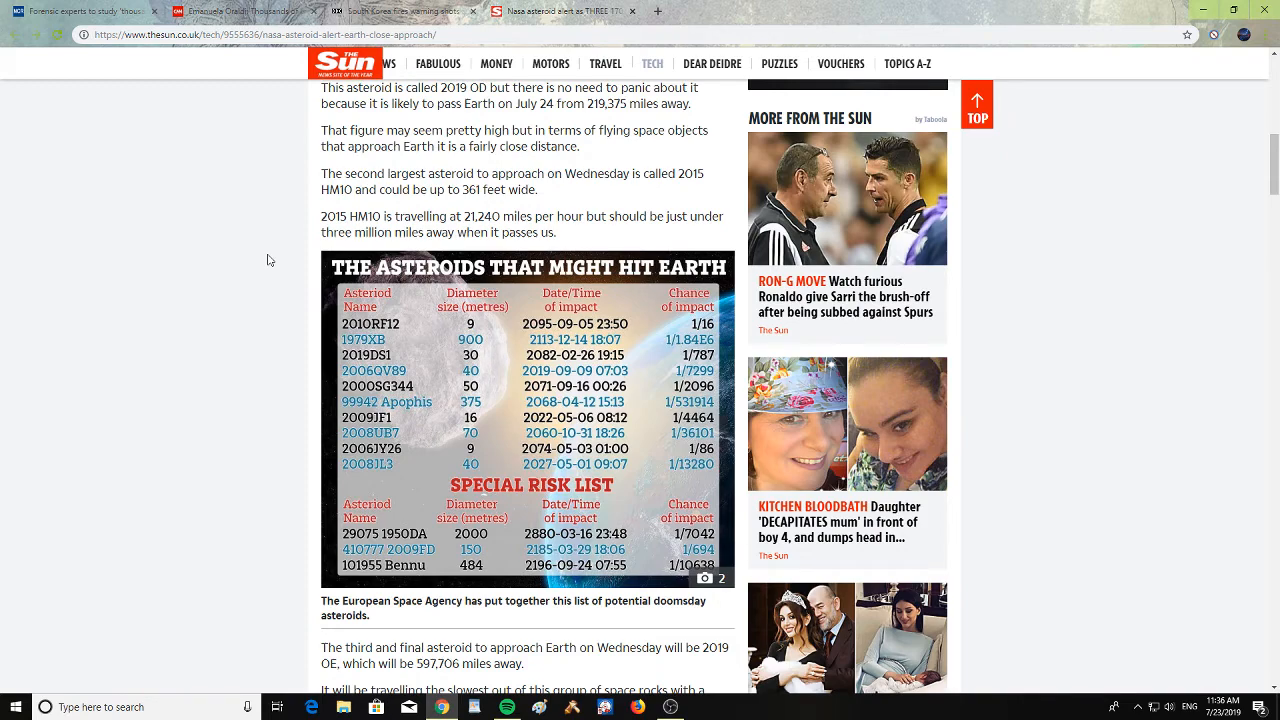
scroll(down, 3)
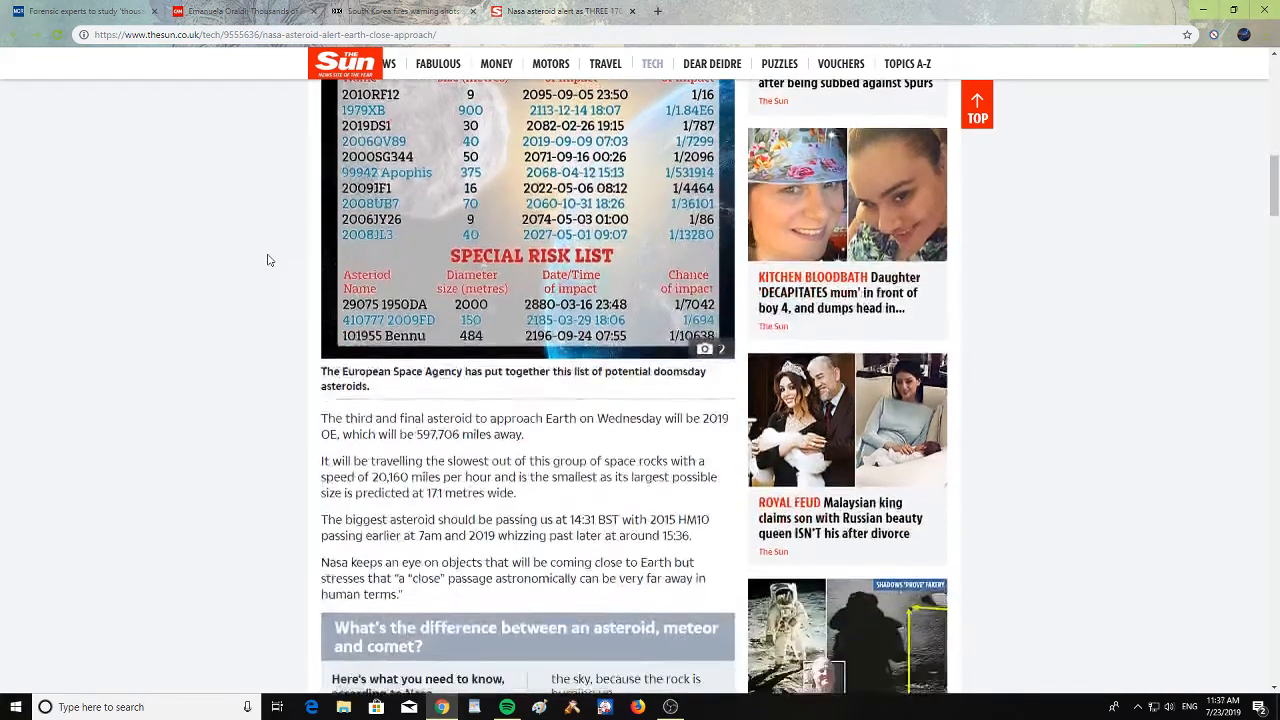
scroll(down, 3)
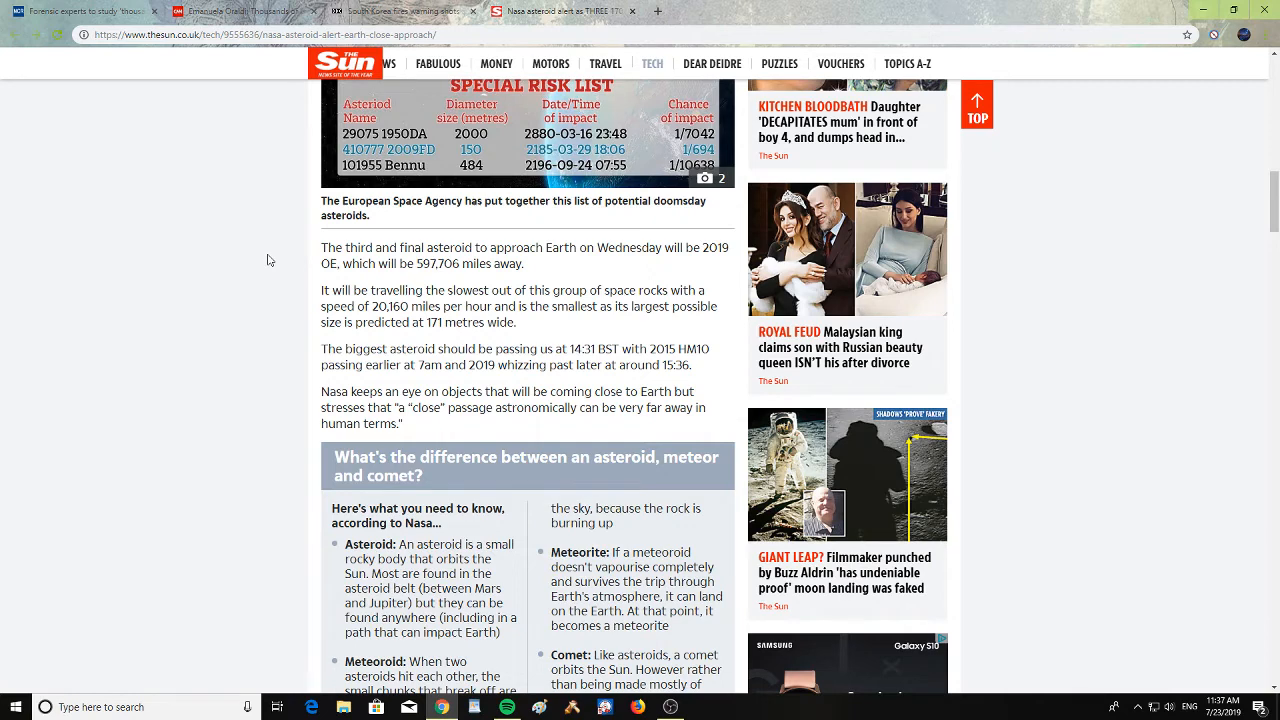
scroll(down, 3)
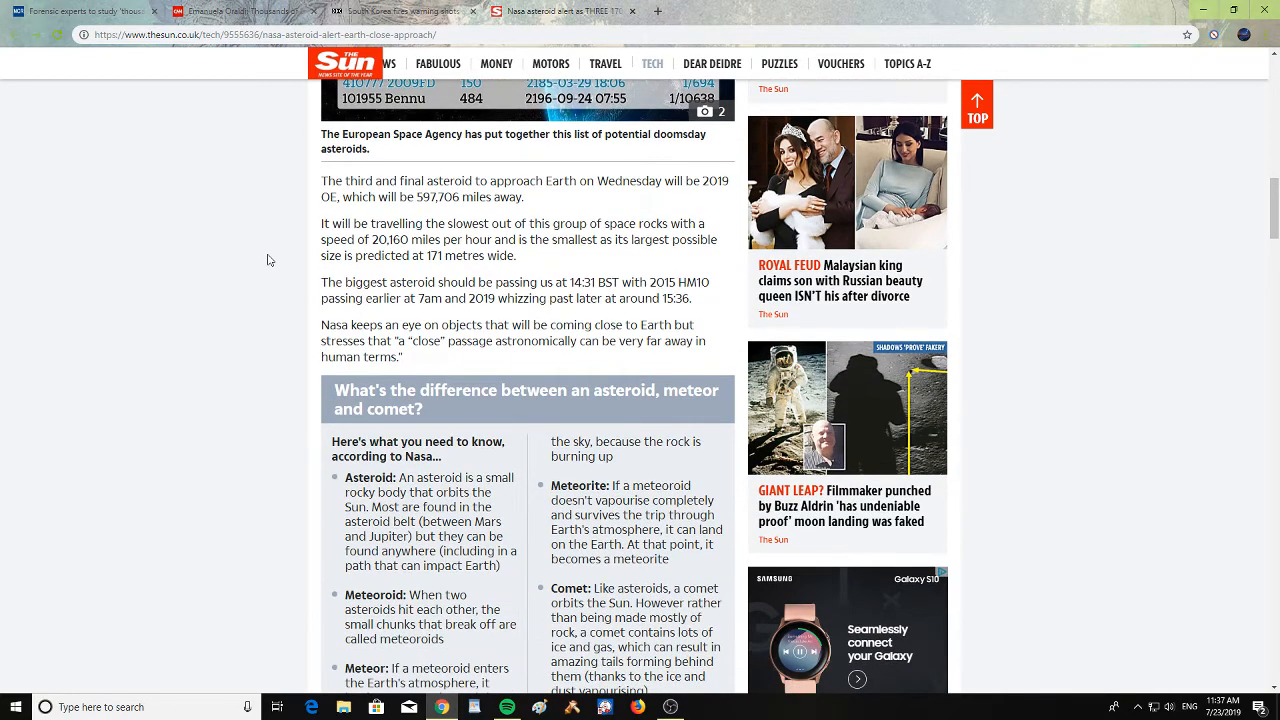
scroll(down, 3)
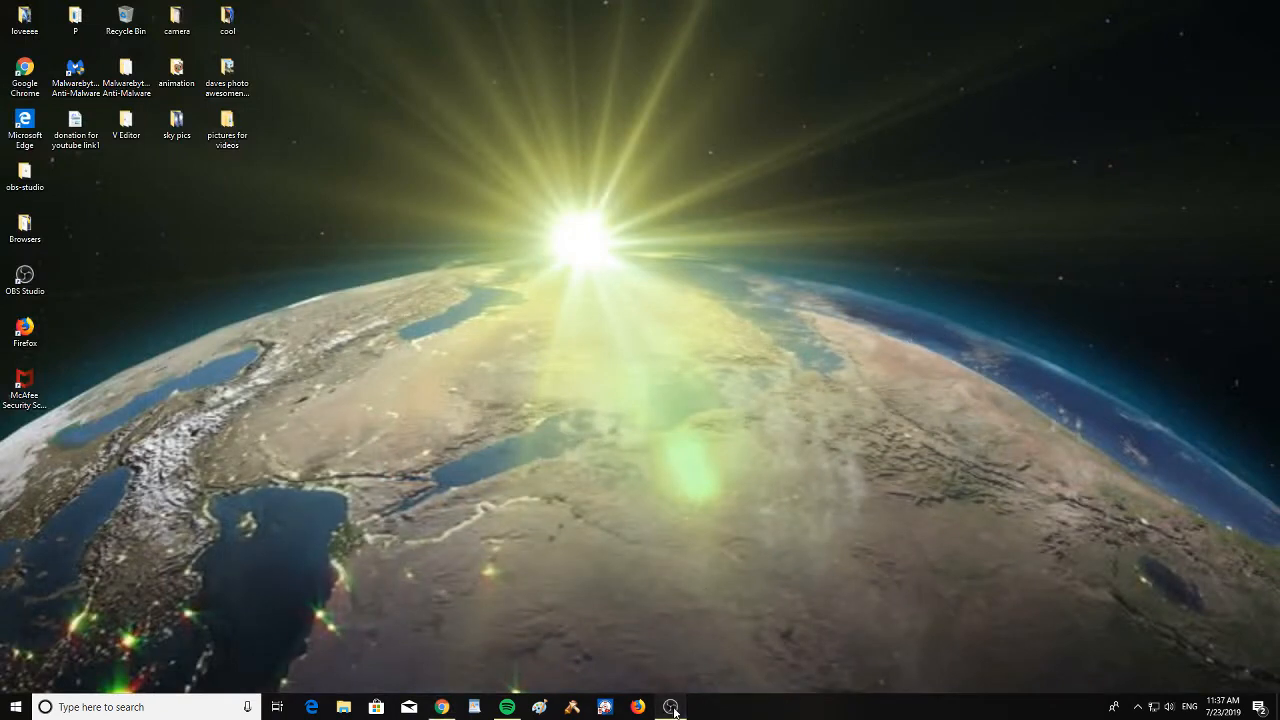
Restore the OBS Studio window with its live desktop preview
click(670, 708)
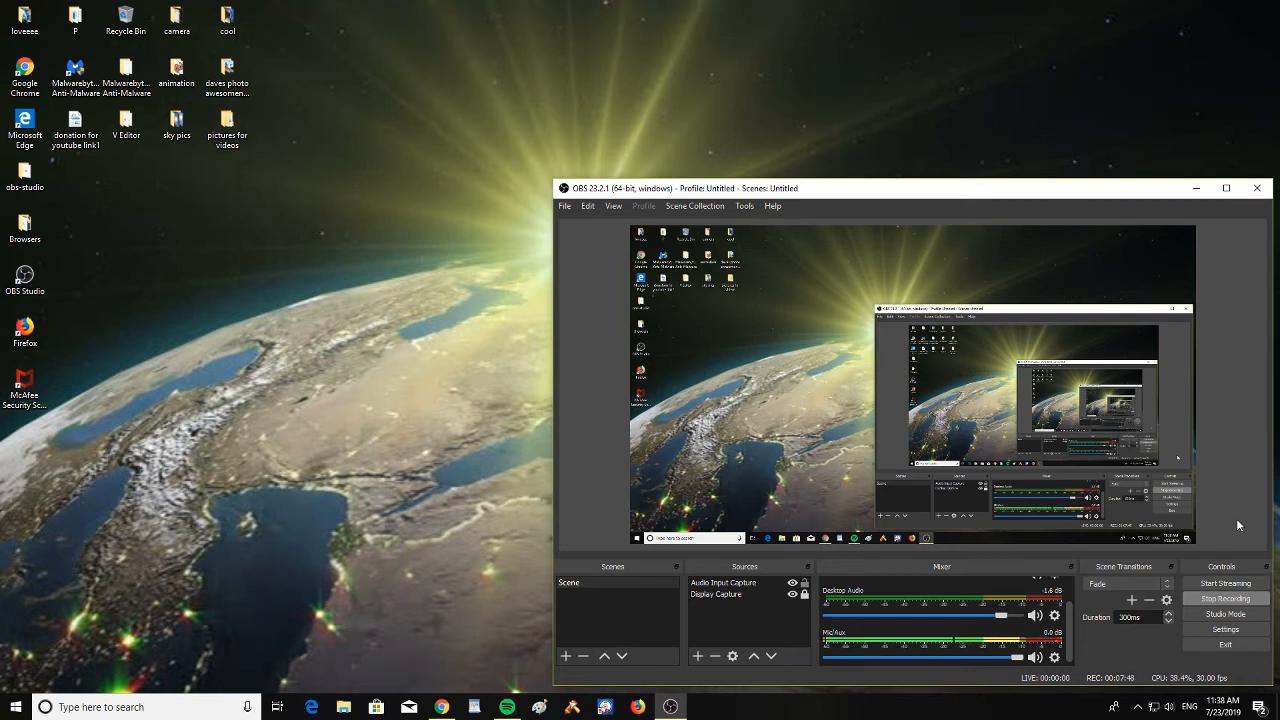
mouse_move(1238, 544)
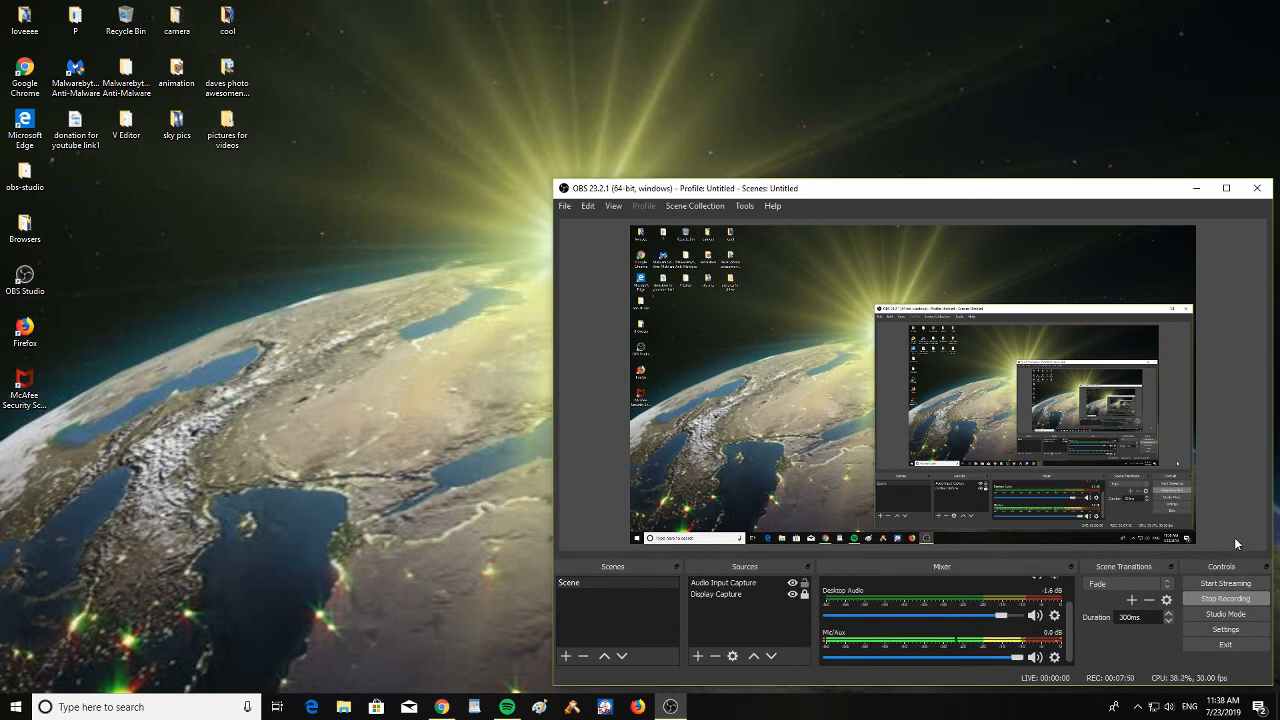